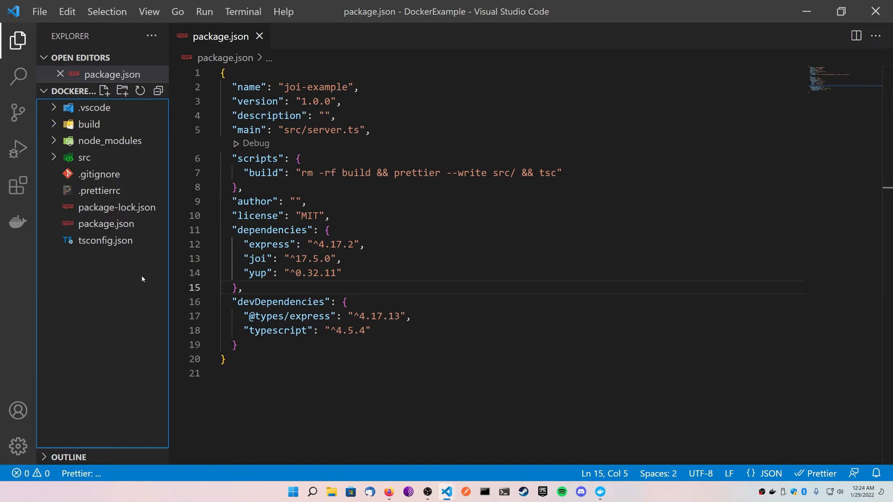
mouse_move(146, 275)
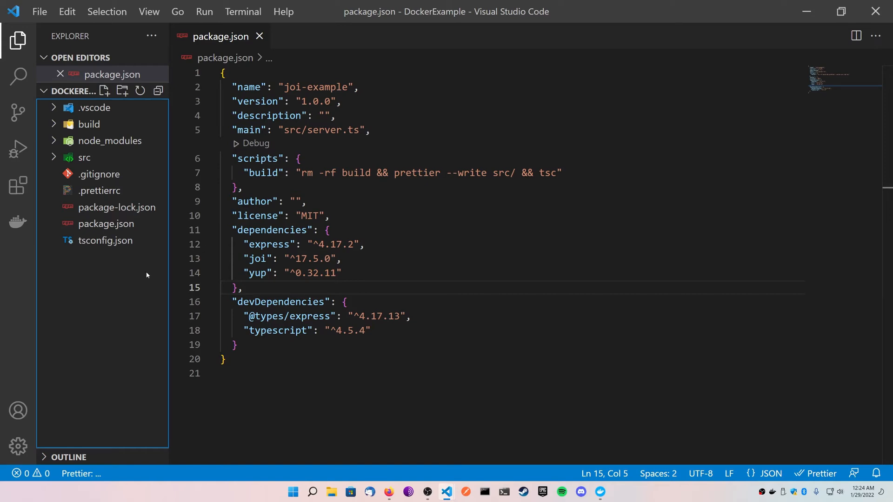
Create a new file named Dockerfile at the DockerExample project root.
left_click(104, 90)
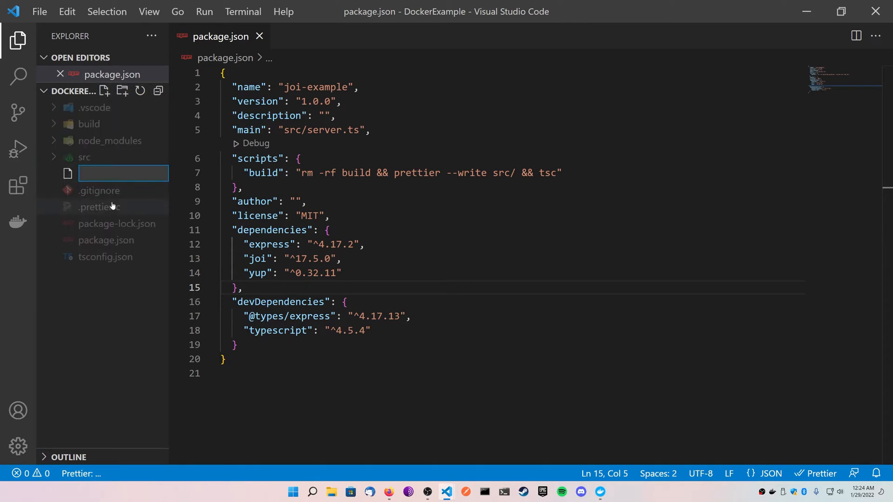
type("Dockerfile")
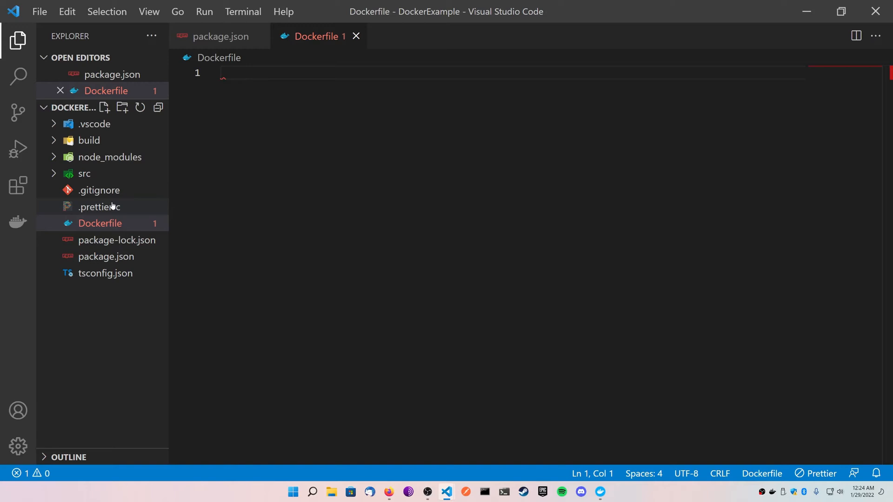
Write FROM node:17 as the Dockerfile's base image line.
type("FR")
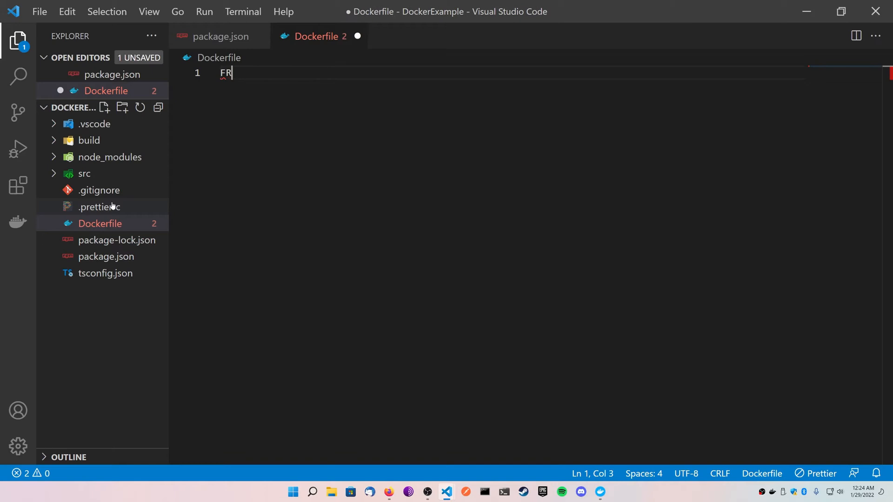
type("OM")
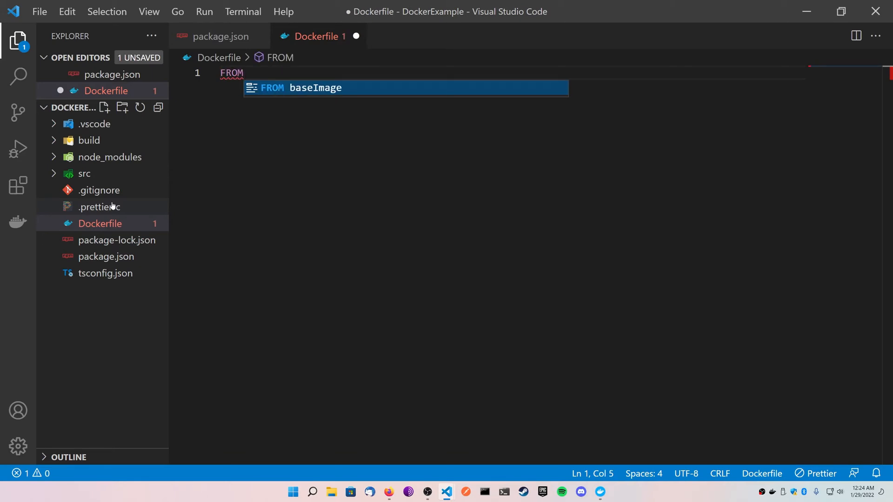
type("nod")
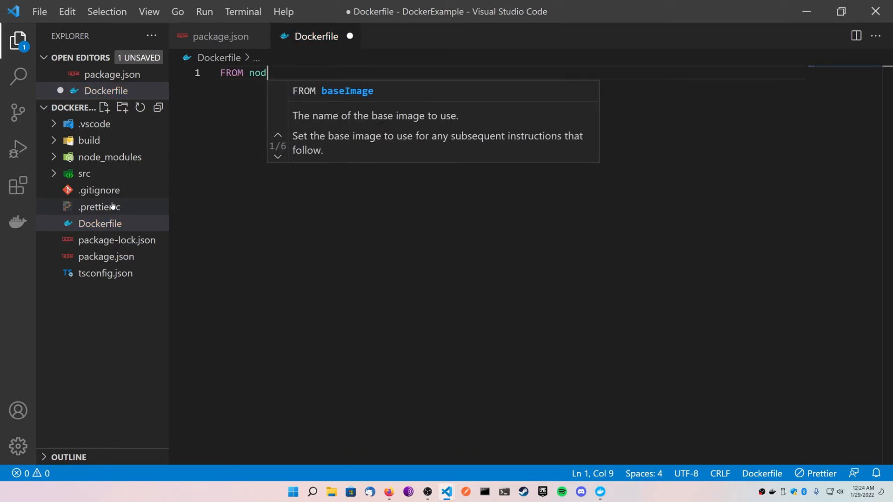
type("e:17")
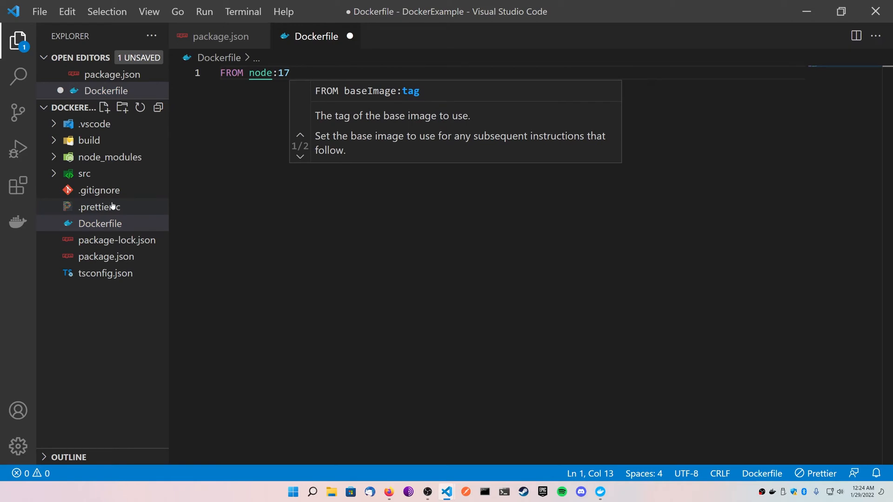
key("Enter")
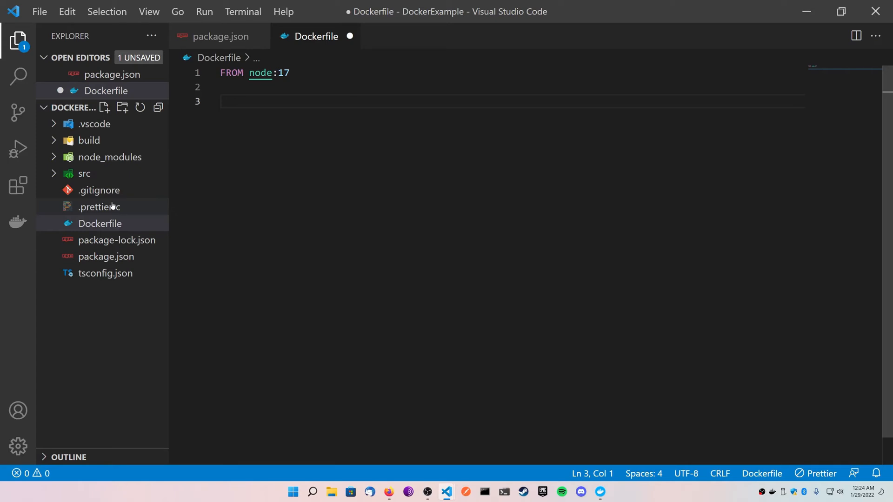
Add a '# Working Dir' comment with WORKDIR /usr/src/app.
type("# W")
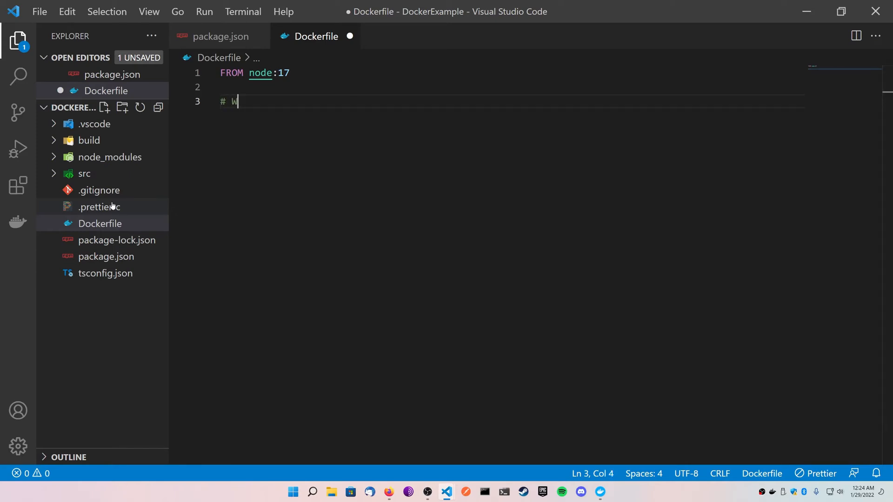
type("orking Dir")
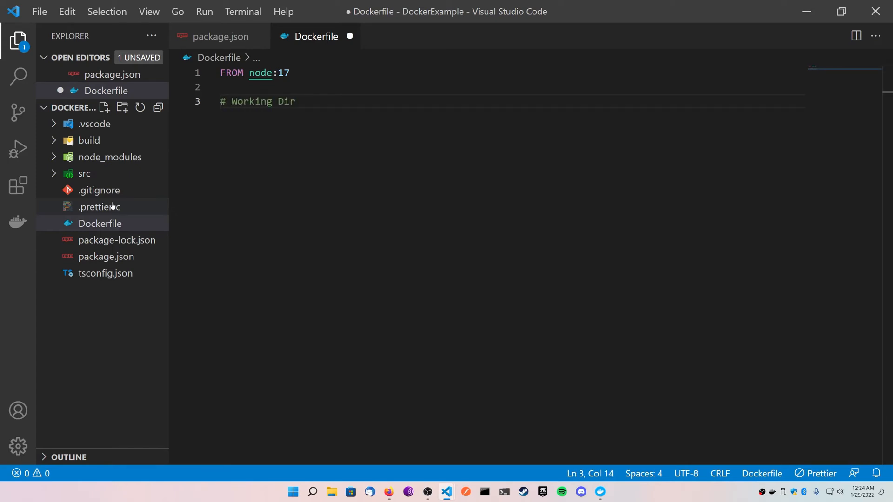
type("WORKDIR /the/workdir/path")
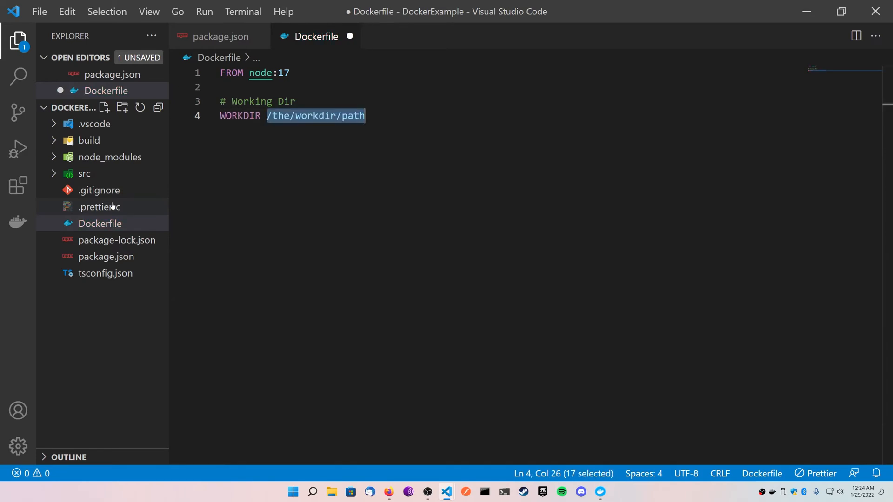
type("/usr/")
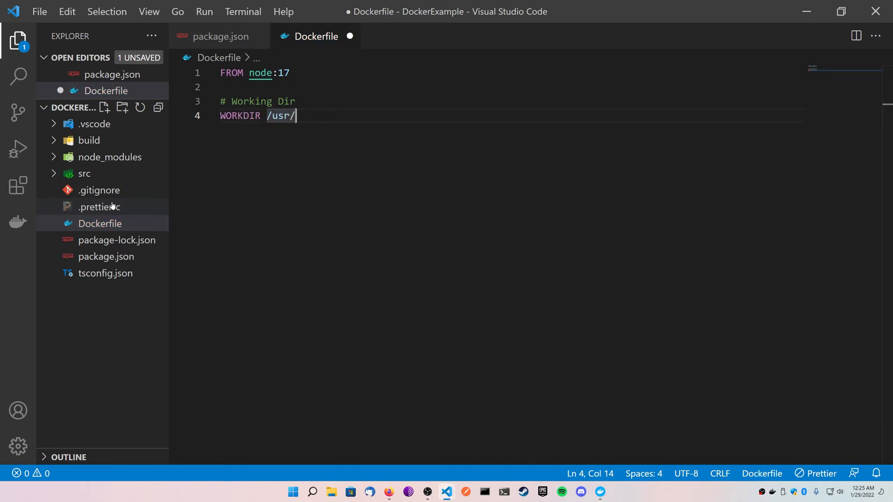
type("src/app")
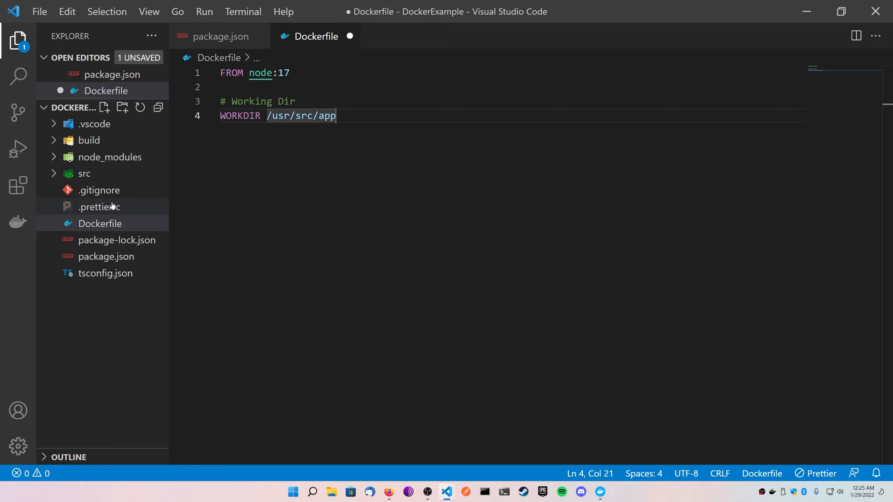
key("Enter")
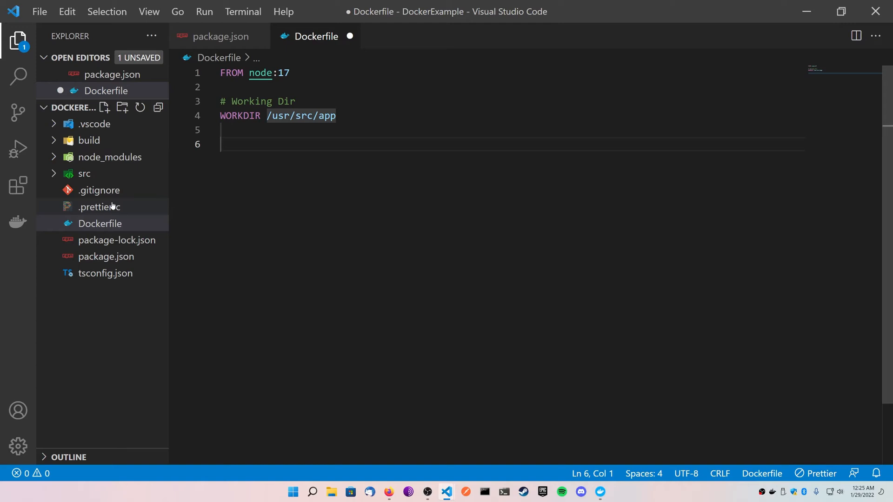
Add a '# Copy Package Json Files' comment with COPY package*.json ./.
type("# C")
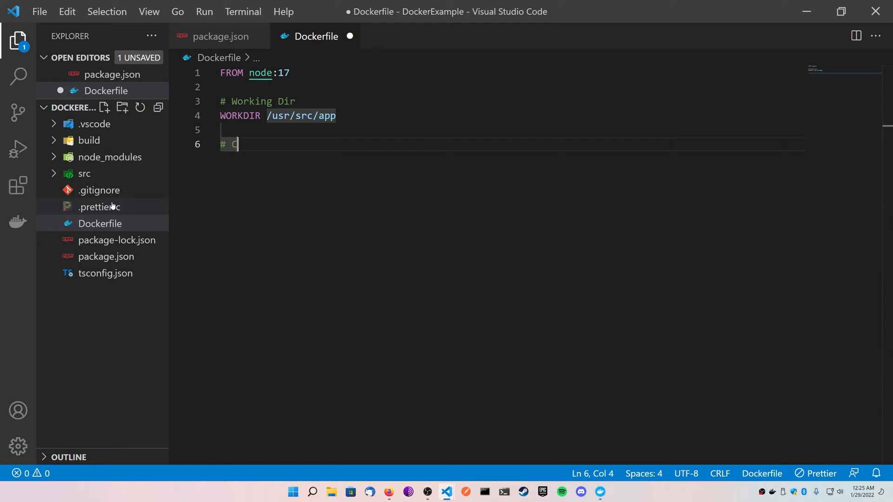
type("opy P")
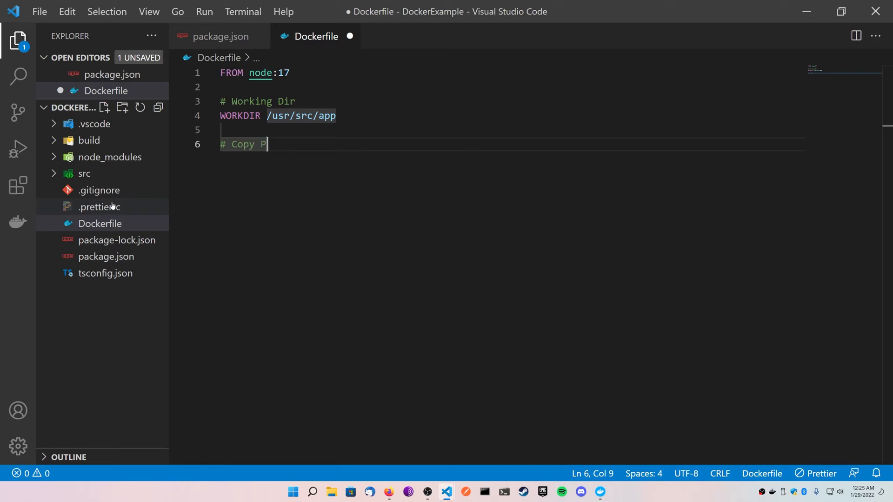
type("ackage Json Files")
type("Co")
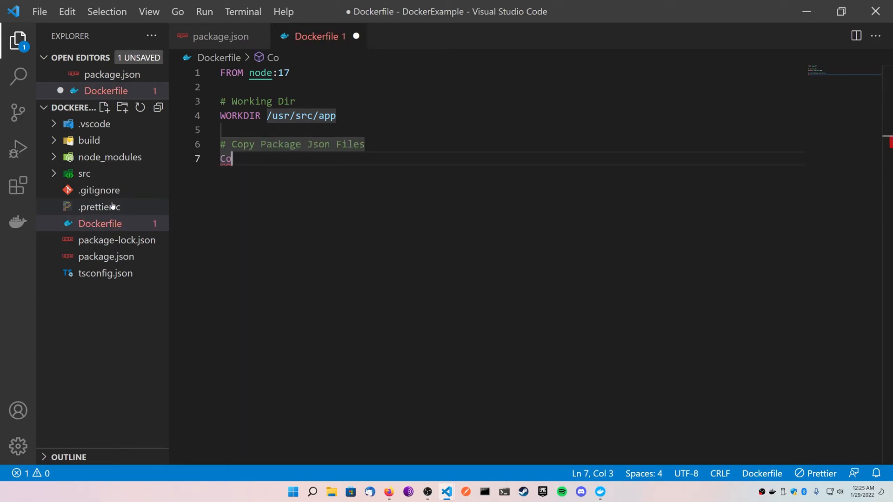
type("PY")
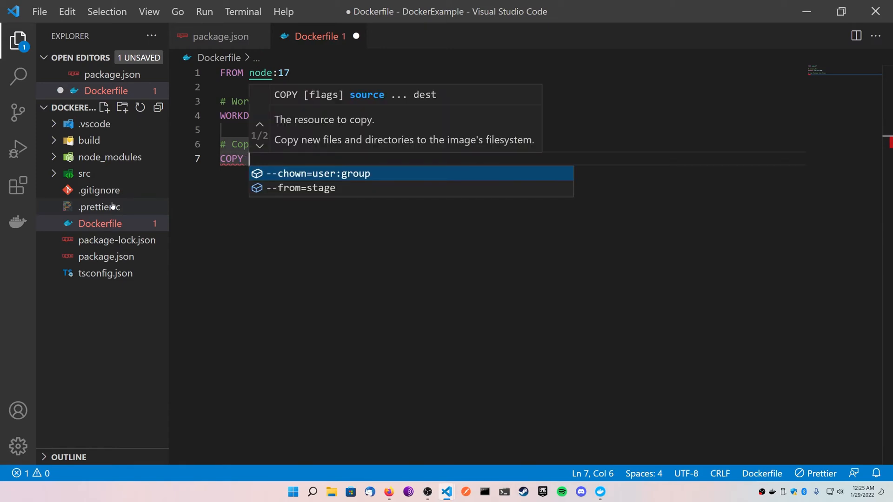
type("package*")
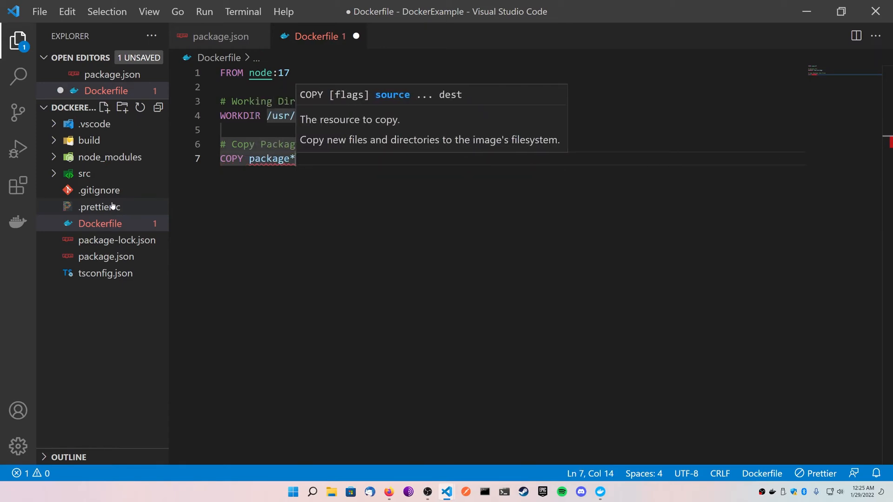
type(".json ./")
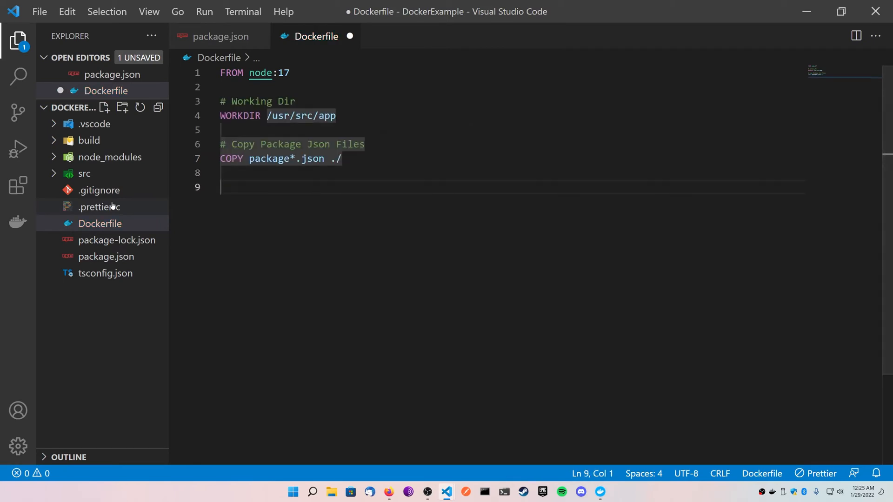
Add an '# Install Prettier' comment with RUN npm install prettier -g.
type("# Install Pret")
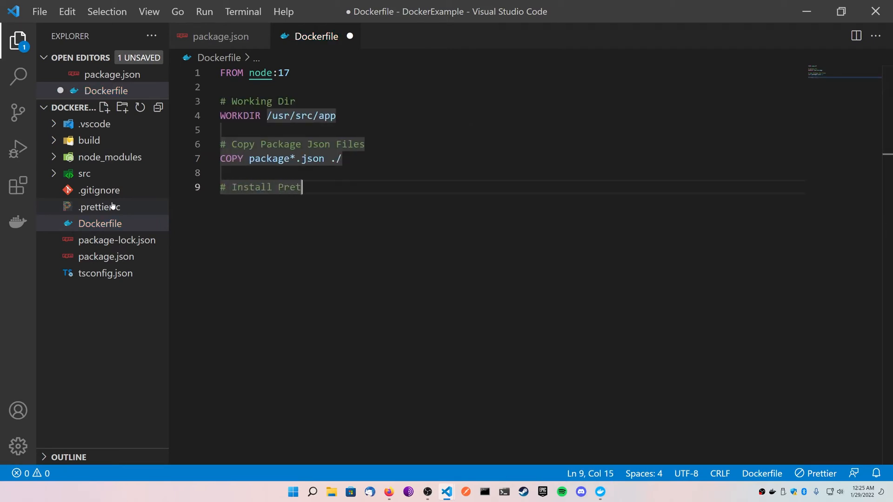
type("tier (For our package's build function")
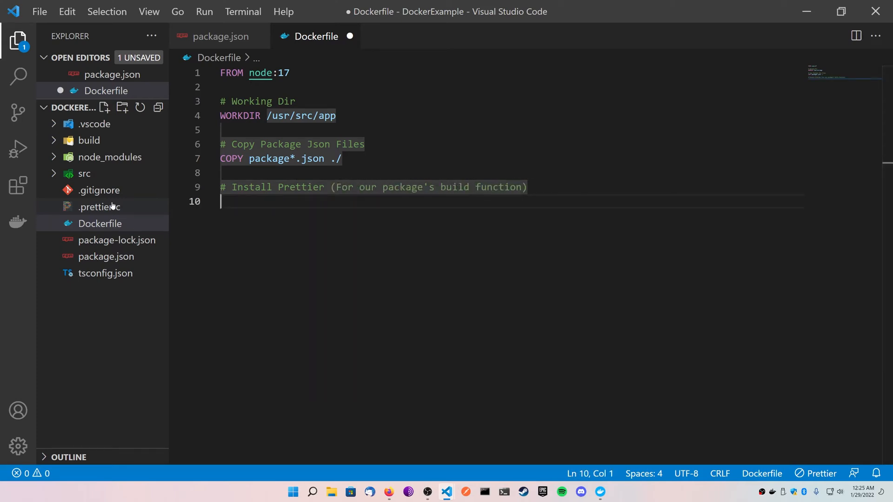
type("RUN npm install prettier -g")
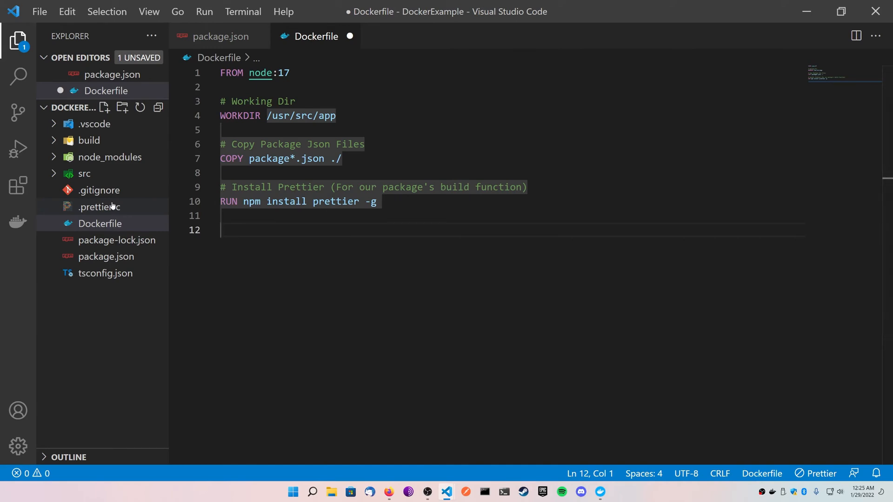
Add '# Install Files / RUN npm install' and '# Copy Source Files / COPY . .' blocks and save.
type("# Install")
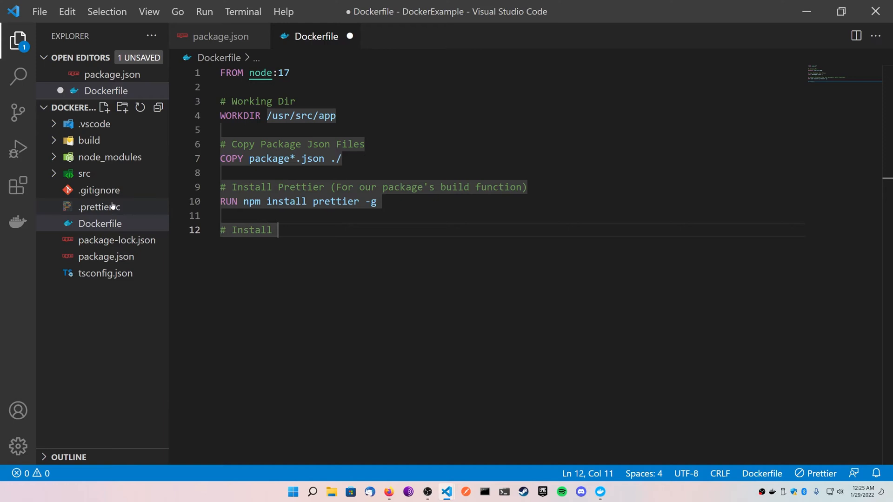
type("Files")
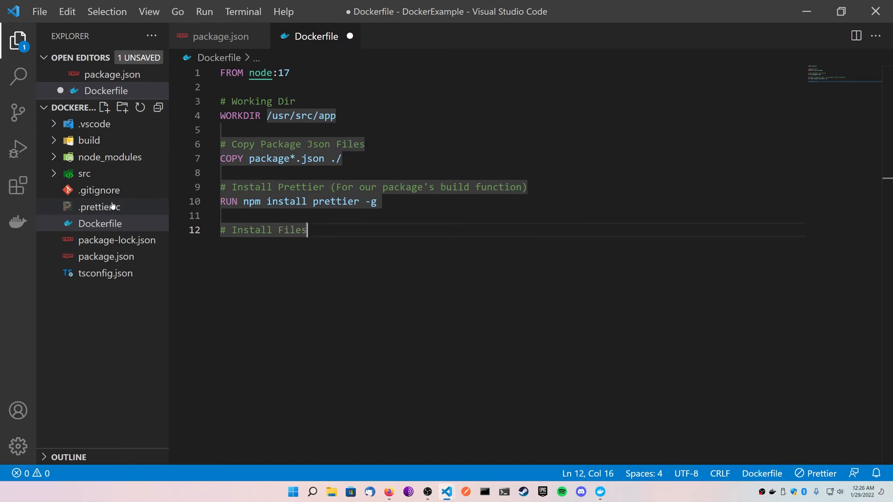
type("RUN npm install")
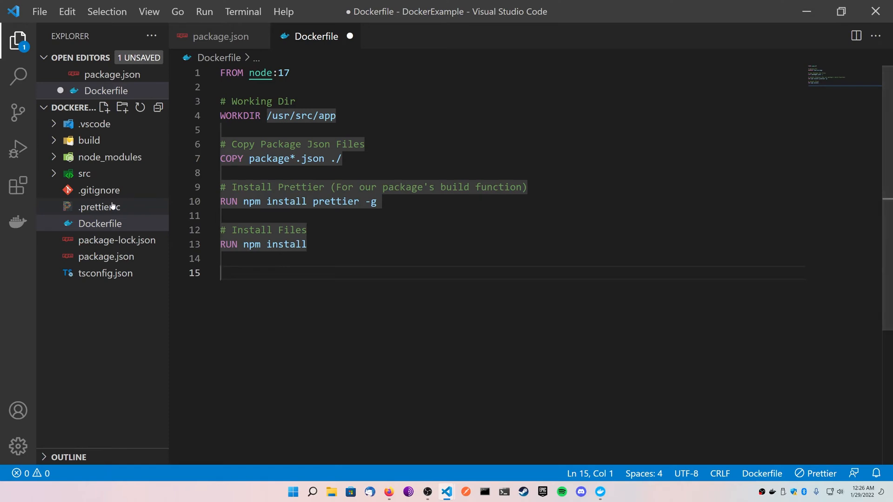
type("# Copy Source Files")
type("COPY . .")
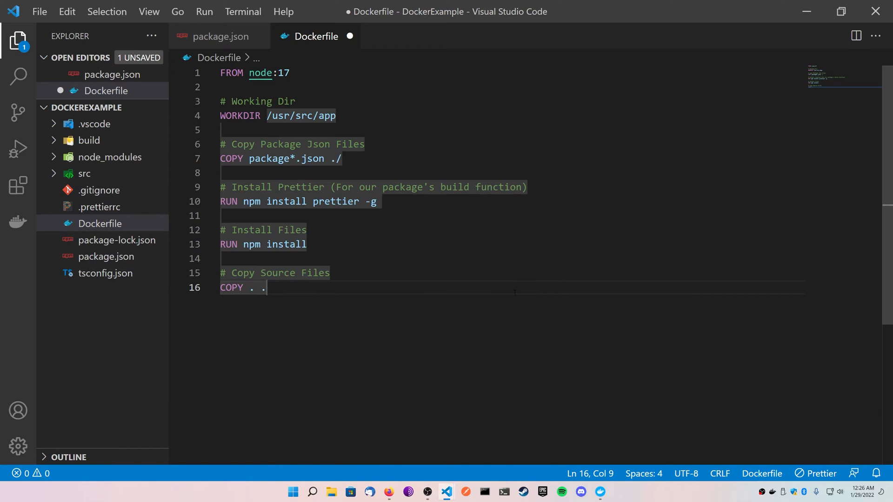
key("ctrl+s")
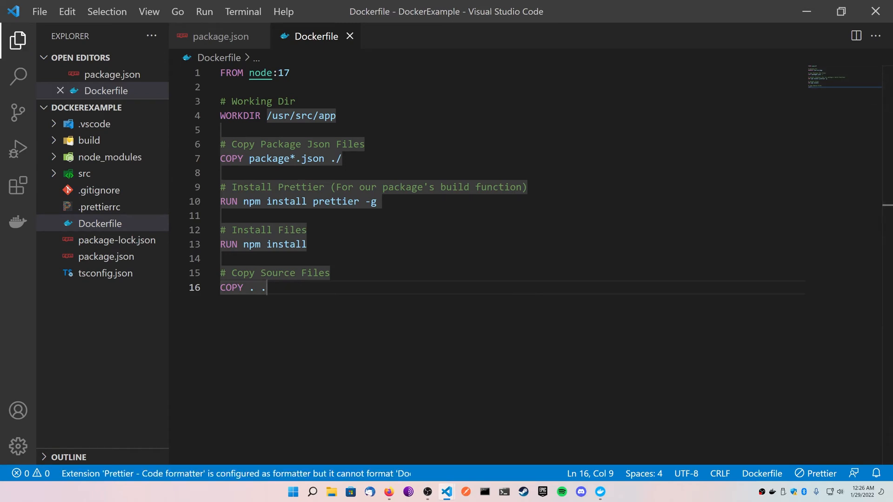
key("Enter")
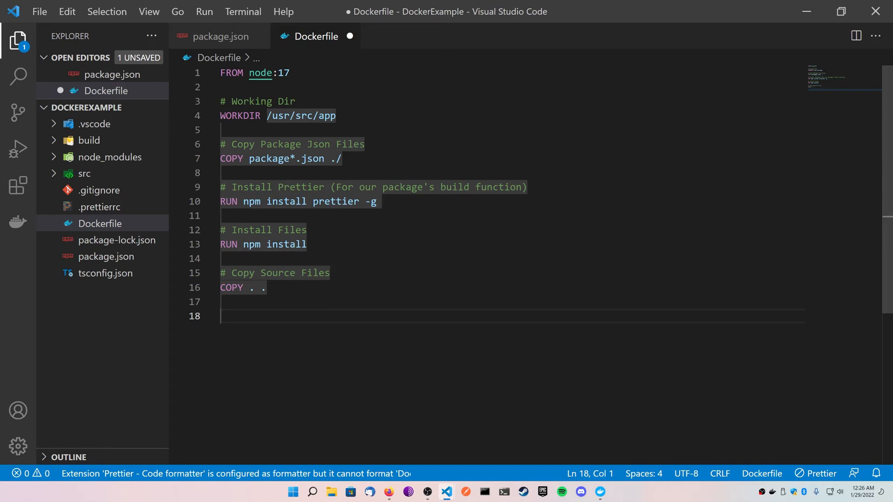
Add a '# Build' comment with RUN npm run build.
type("# Build")
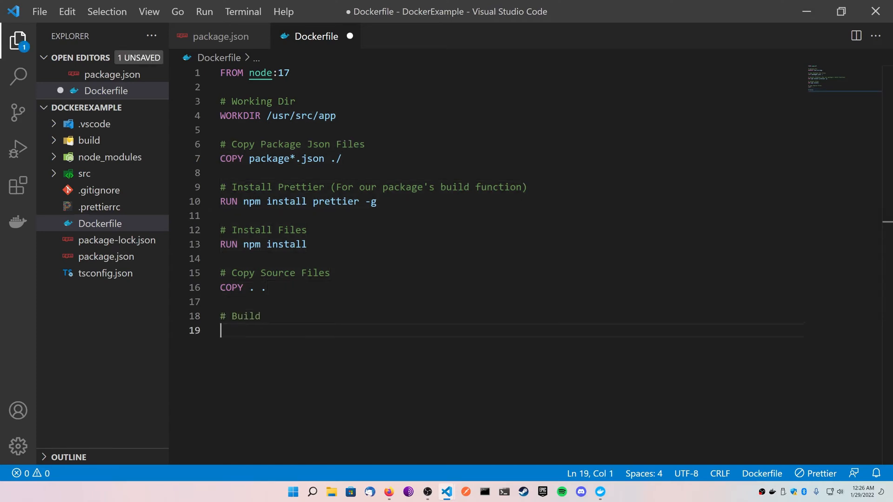
type("RUN npm run build")
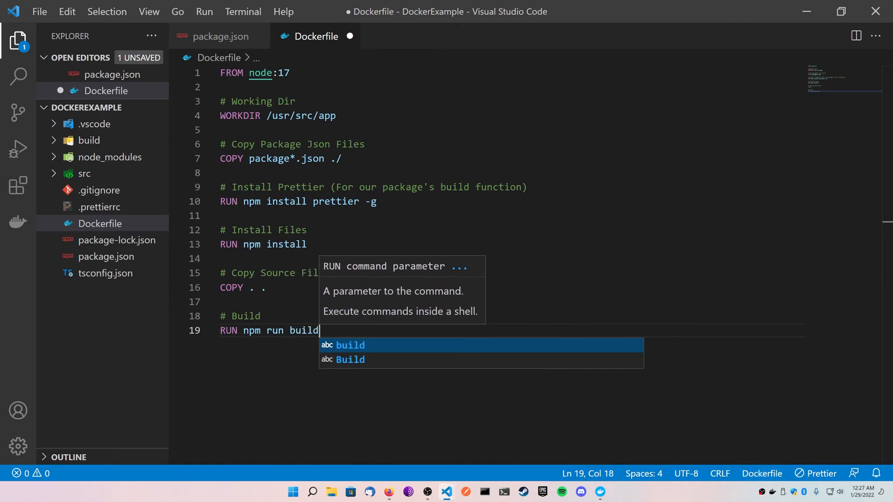
key("Enter")
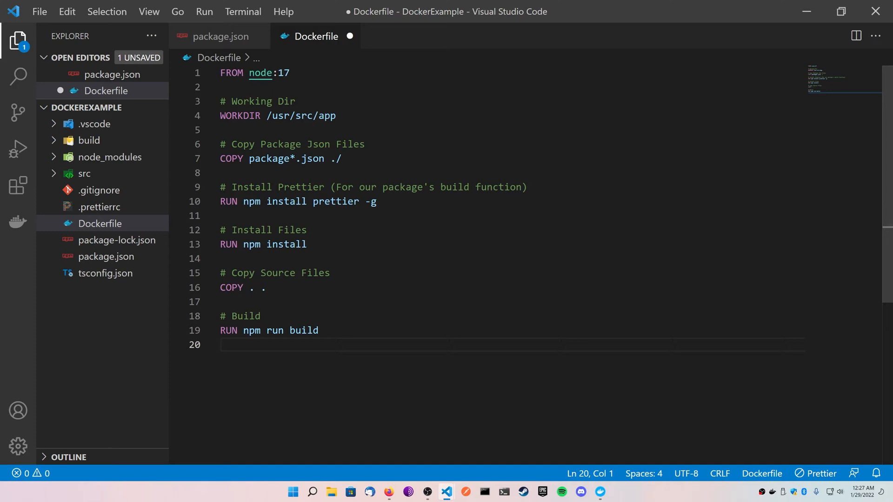
Add an '# Expose the API Port' comment with EXPOSE 1337 and begin the CMD line.
type("#")
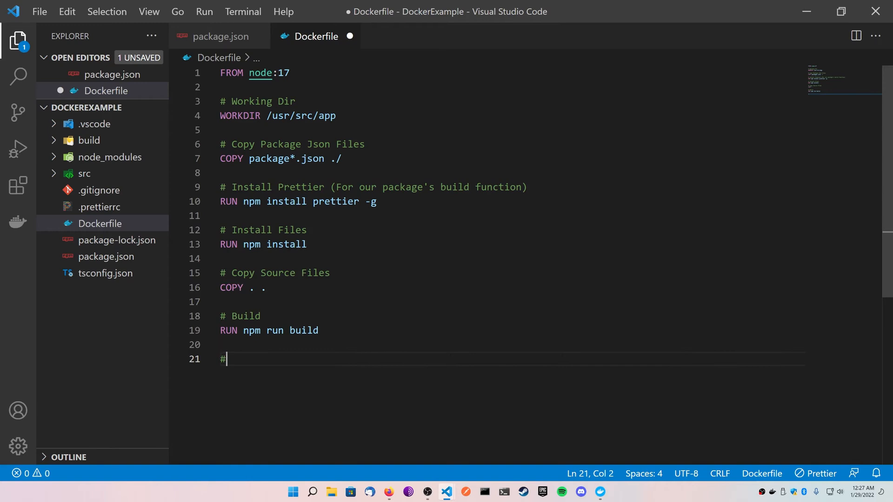
type("Expose the API Port")
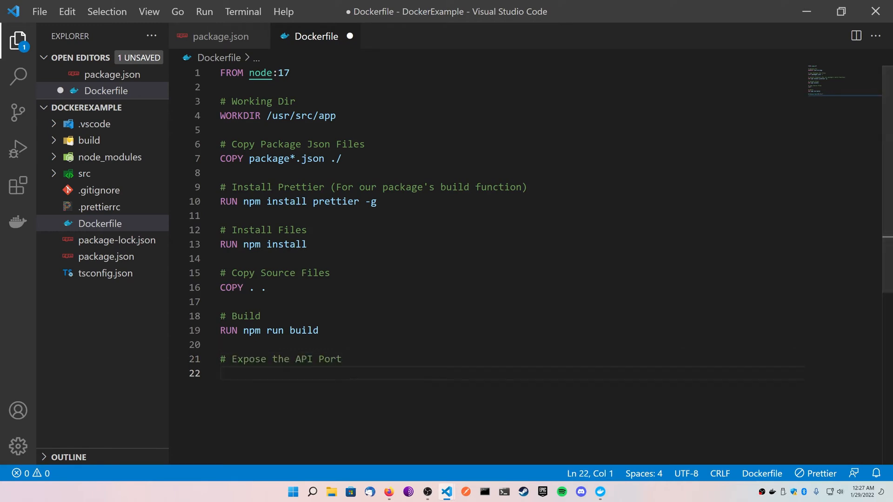
type("EXPOSE")
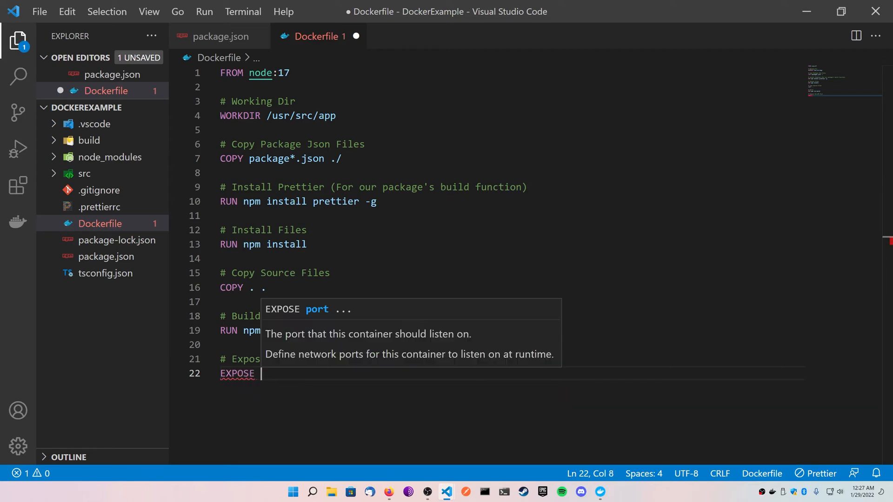
key("Enter")
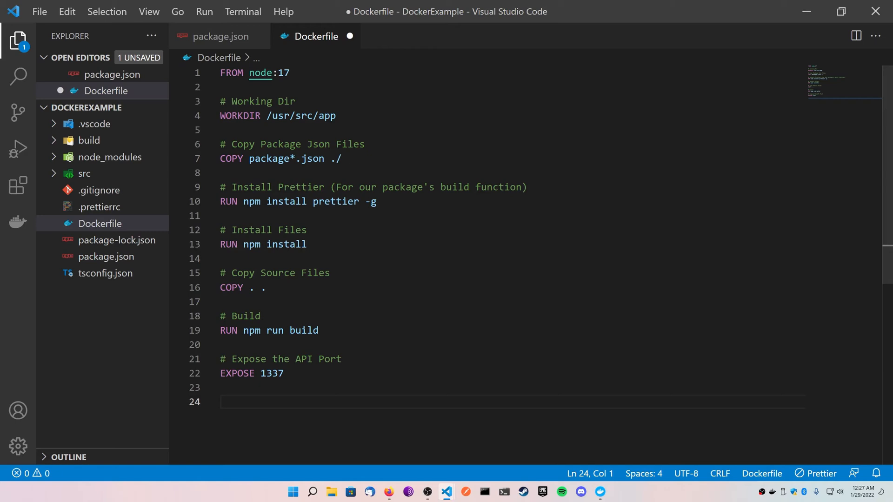
type("CMD [ \"\"")
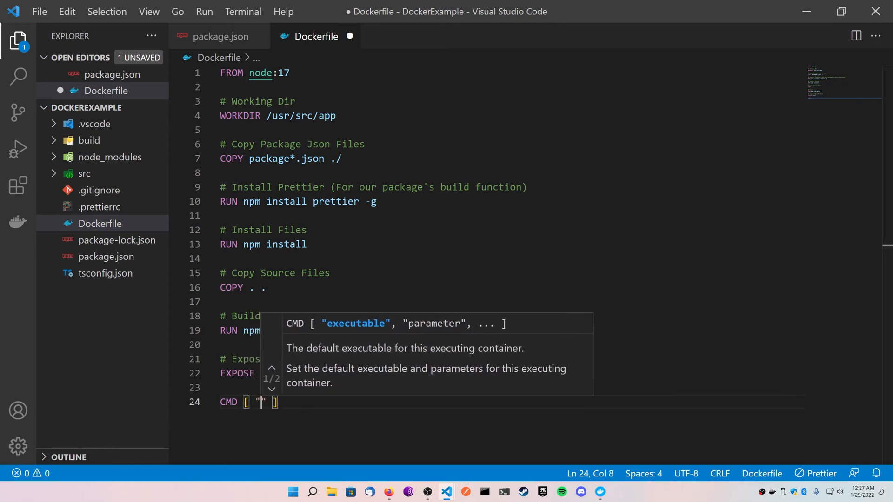
Finish the CMD ["node", ...] start command at the end of the Dockerfile.
type("node\",")
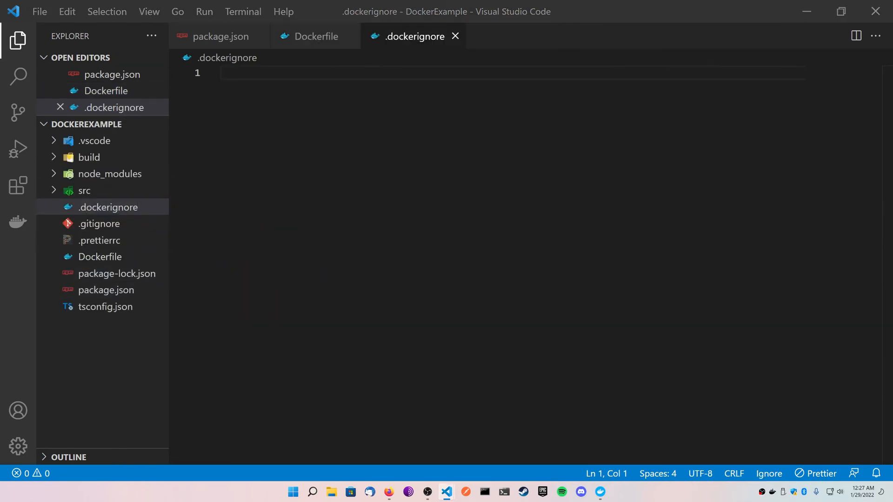
List node_modules, build, npm-debug.log and .vscode in .dockerignore and save it.
type("node_moi")
type("npm-d")
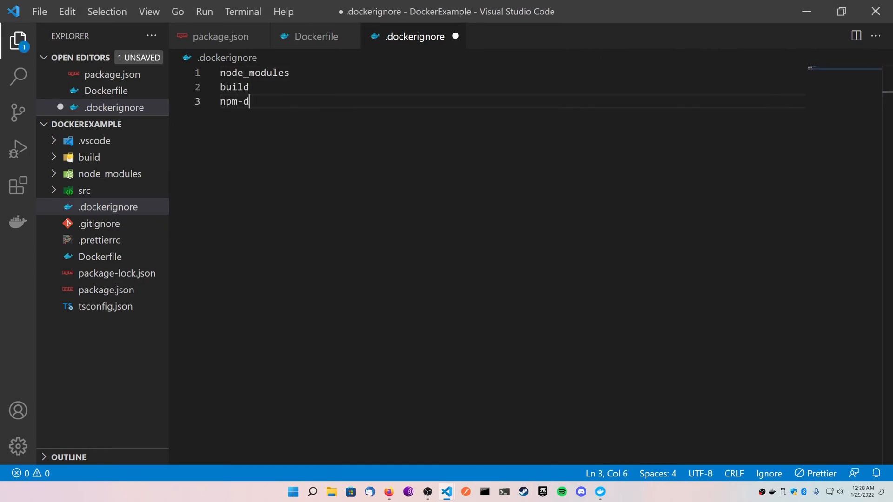
type("ebug.log")
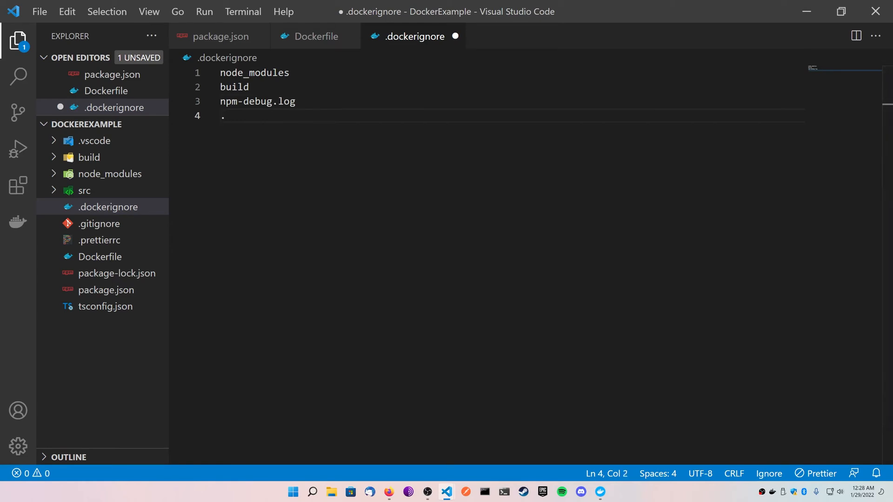
key("Backspace")
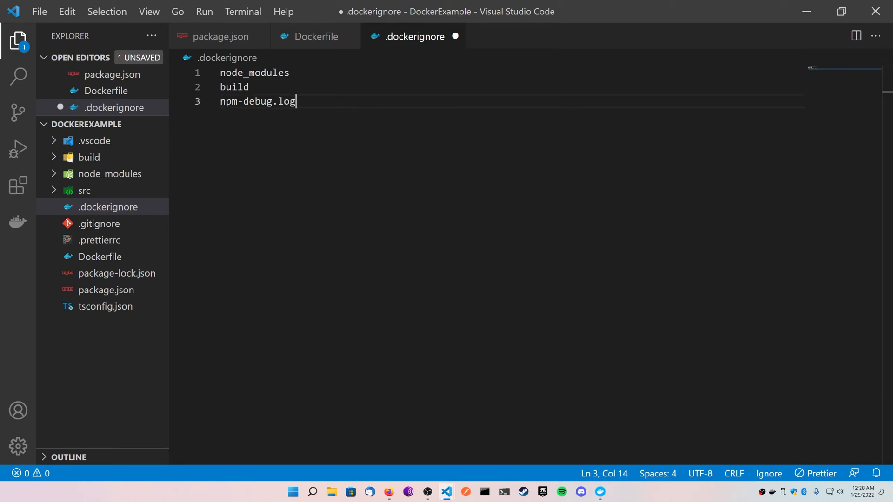
type(".vscode")
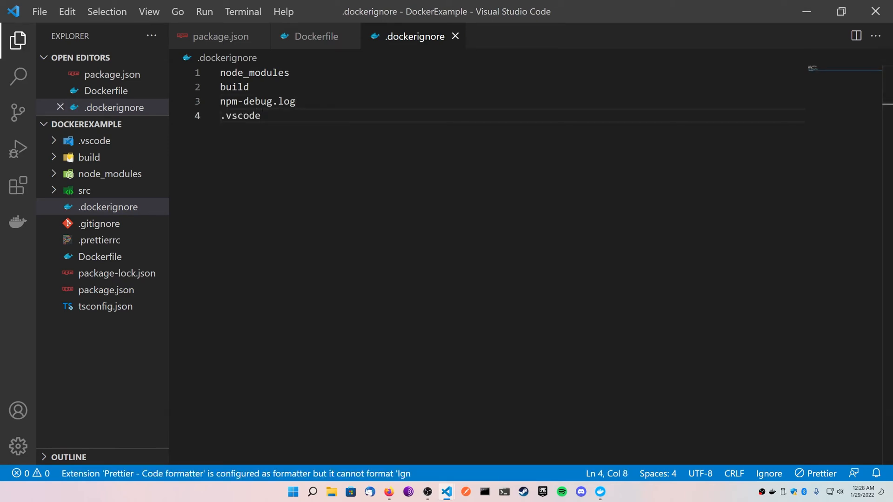
left_click(315, 36)
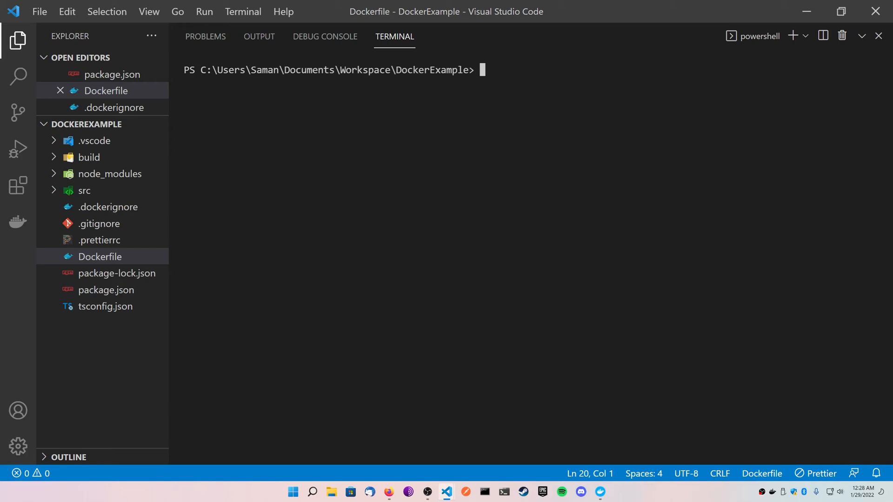
Run 'docker ps -a' and 'docker images' in the terminal to list existing containers and images.
type("docker ps -a")
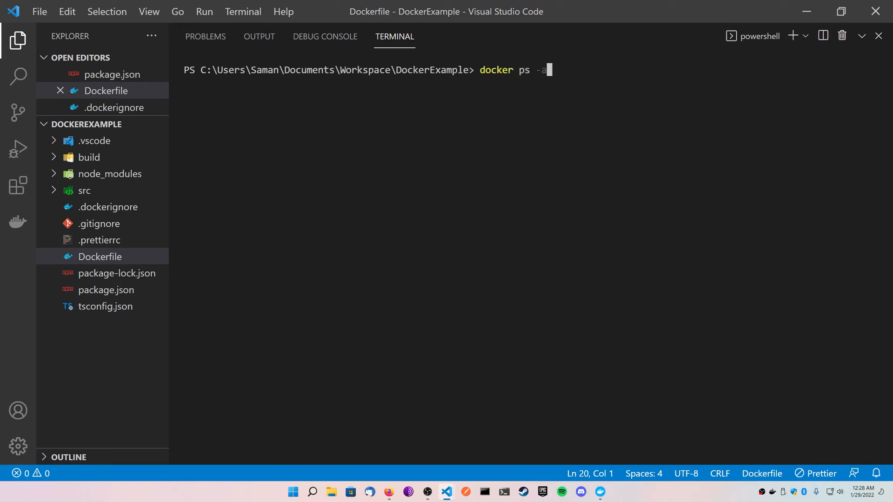
key("Return")
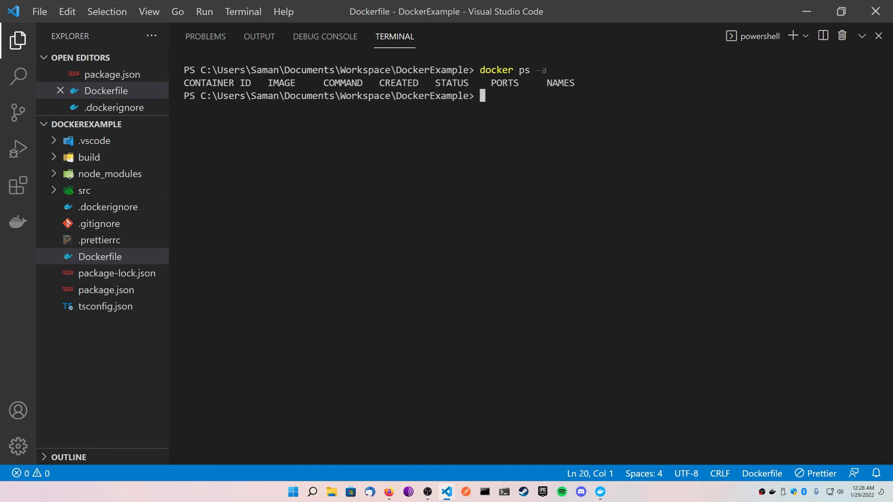
type("docker images")
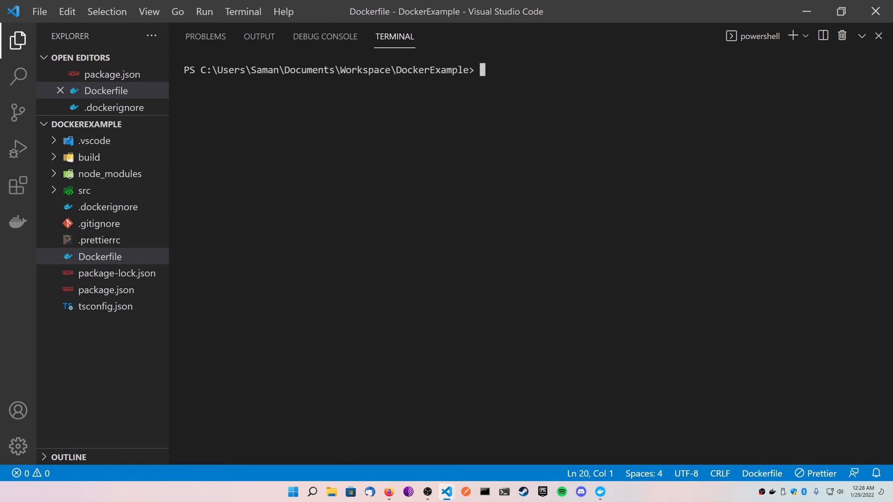
Move the terminal up to the parent Workspace folder with 'cd ..'.
type("c")
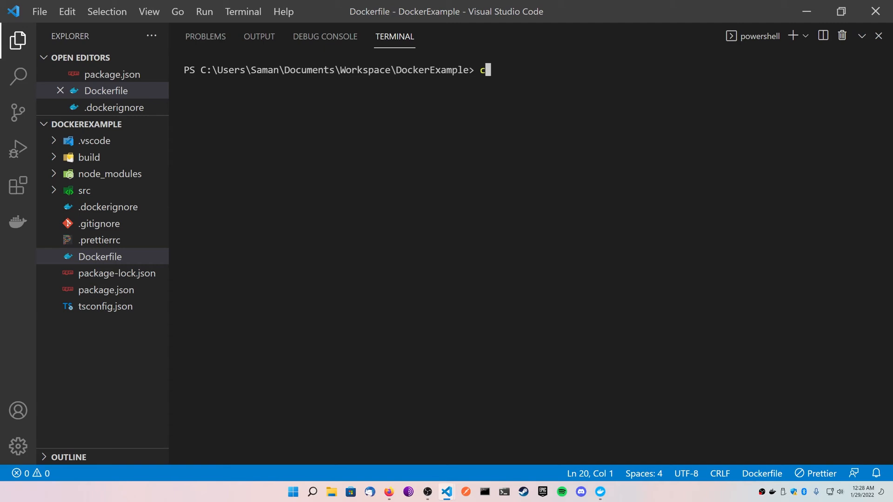
key("Return")
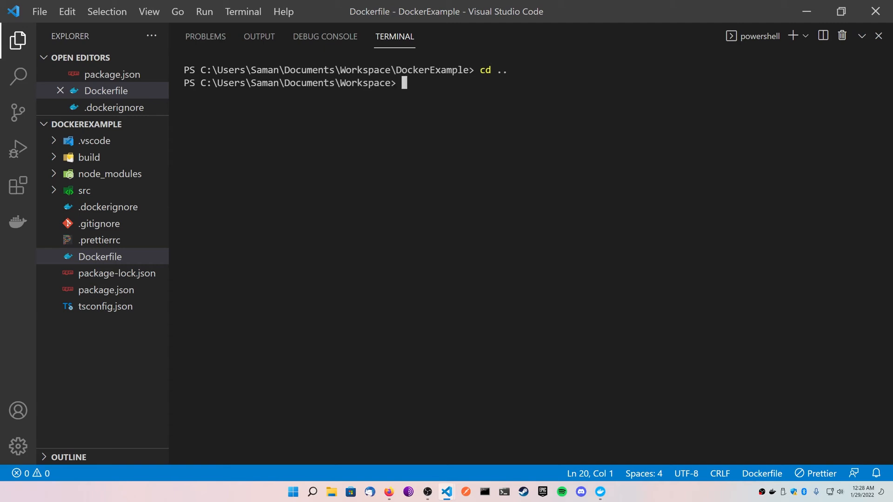
Run 'docker build .\DockerExample\ -t dockerexample:latest' to build the image.
type("docker")
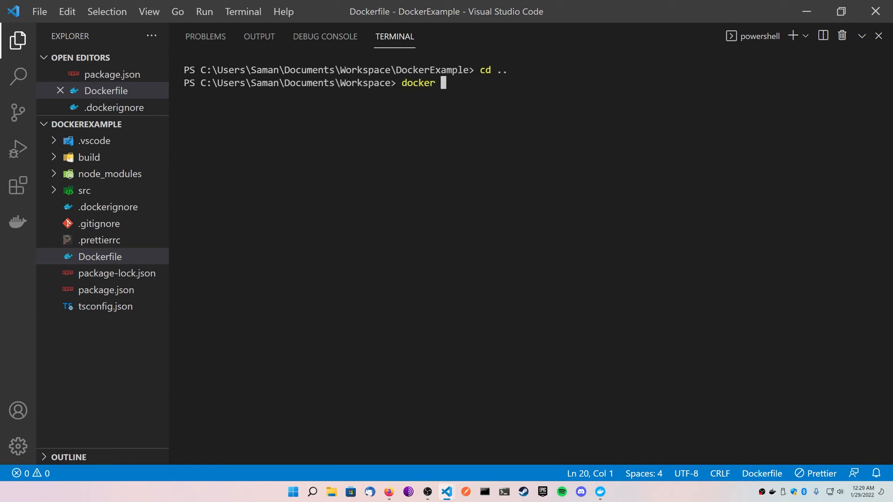
type("build")
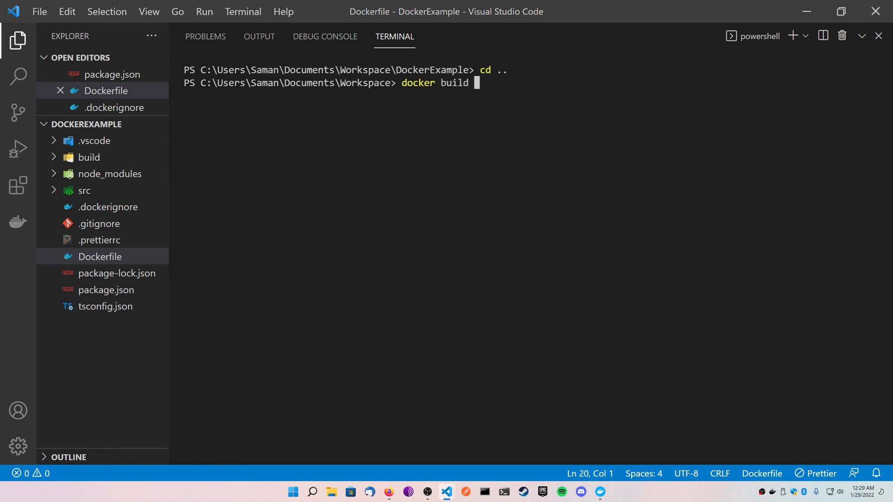
type("Dock")
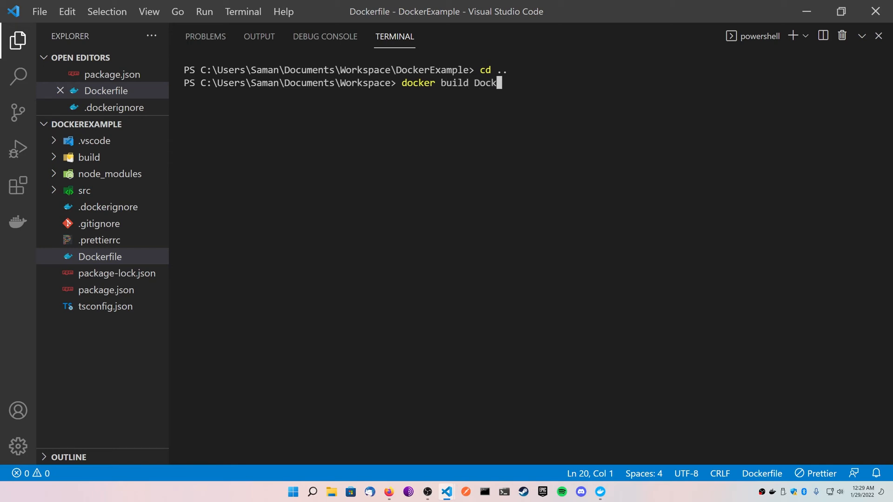
type(".DockerExample\\")
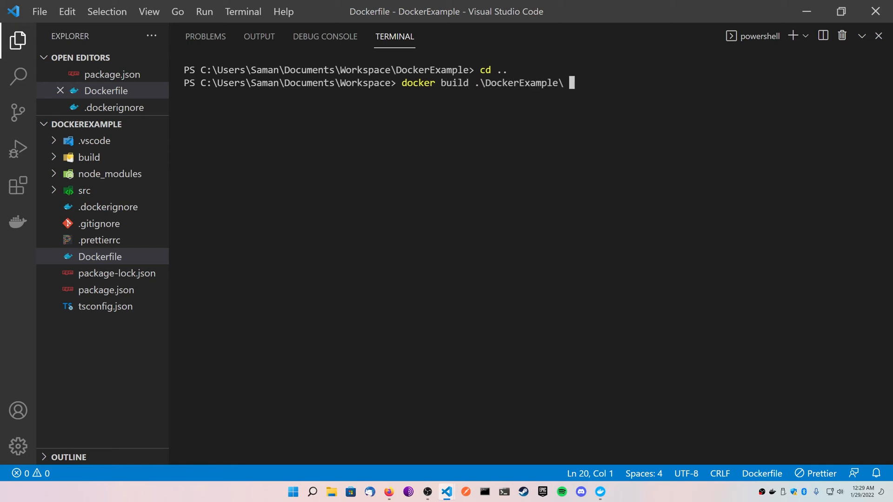
type("-t docker")
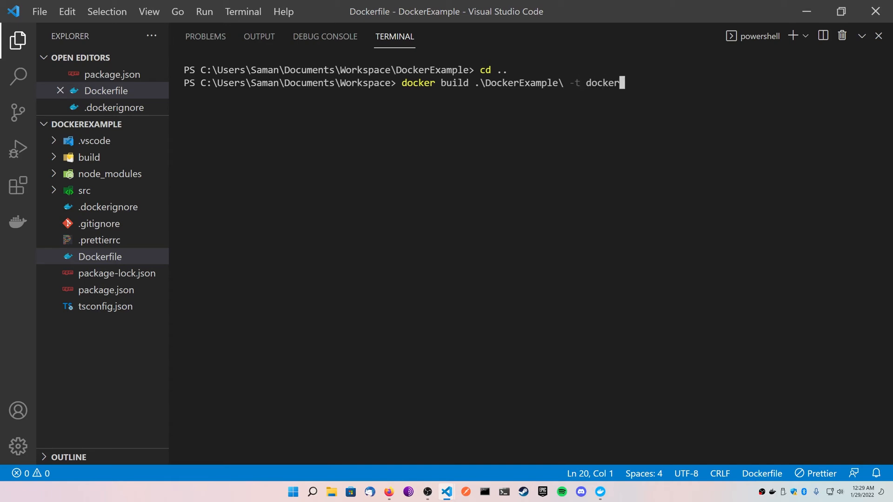
type("example:la")
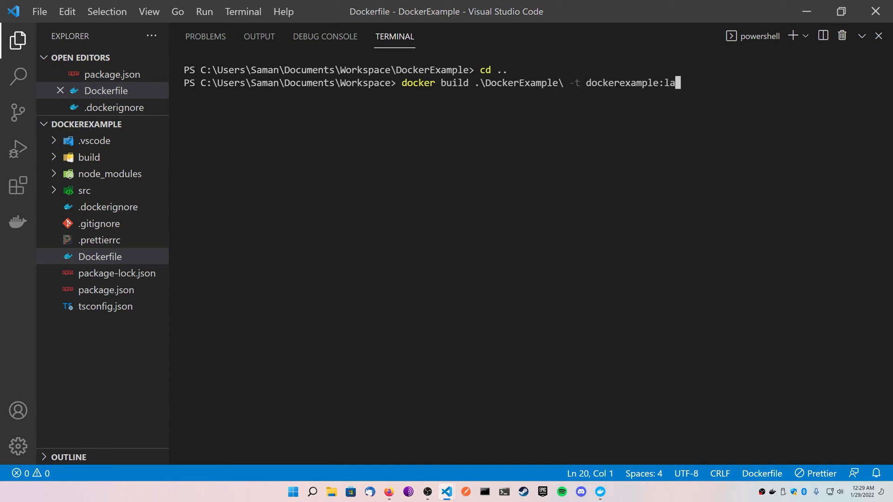
type("test")
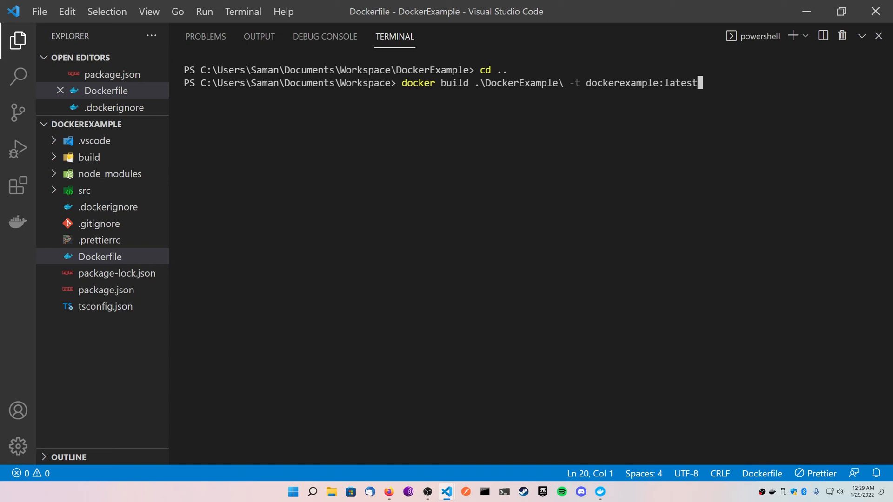
key("Return")
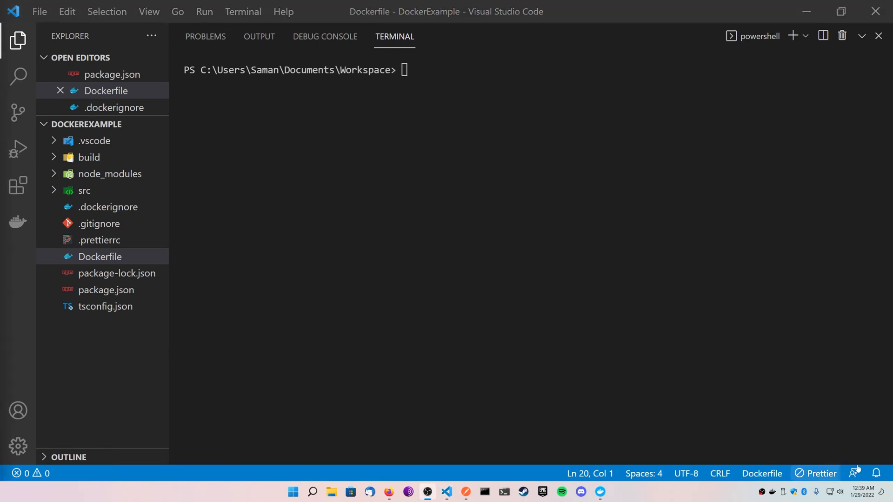
Run docker run --name api -p 1337:1337/tcp -d dockerexample so the terminal prints the container ID.
type("docker")
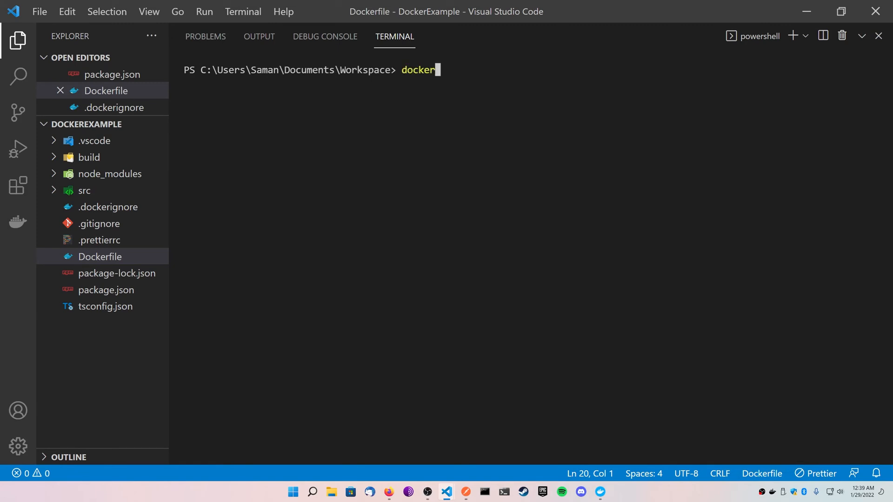
type("run --name")
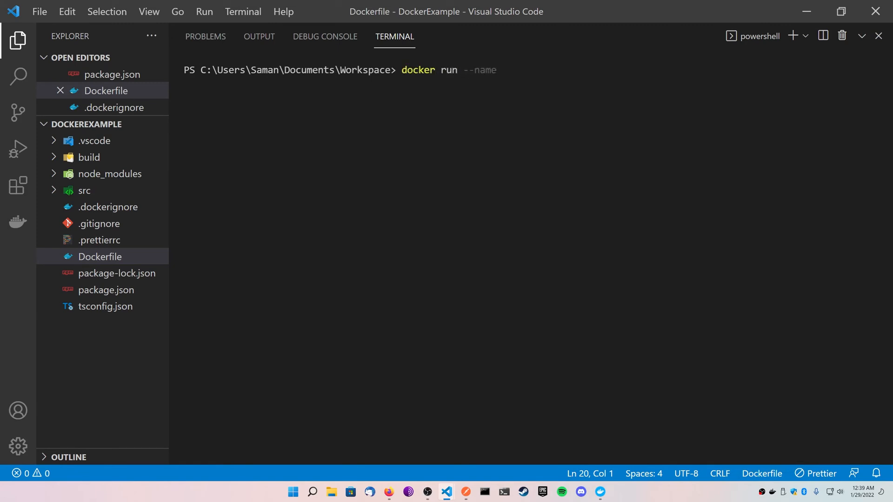
type("api -p 1337:1337/tcp")
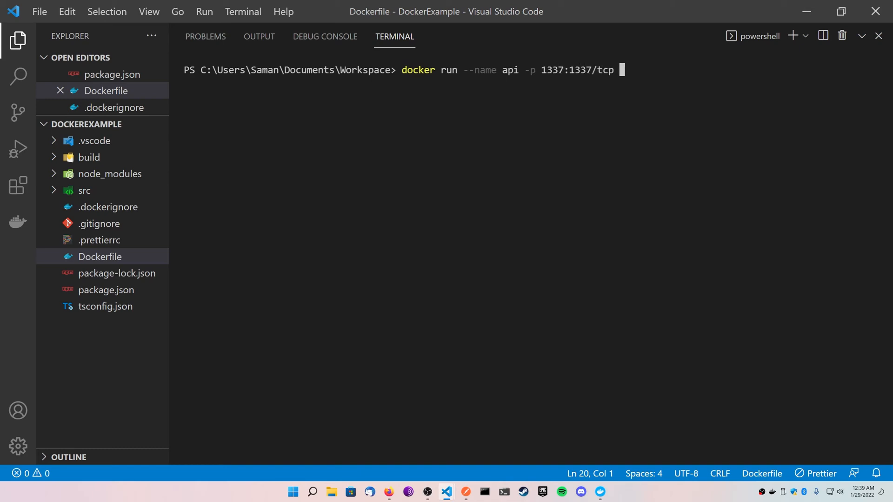
type("-d")
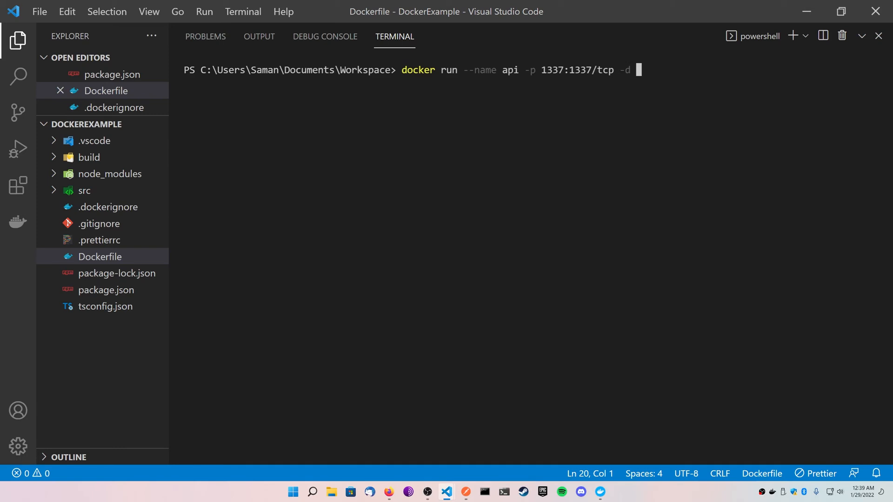
type("dockerexample")
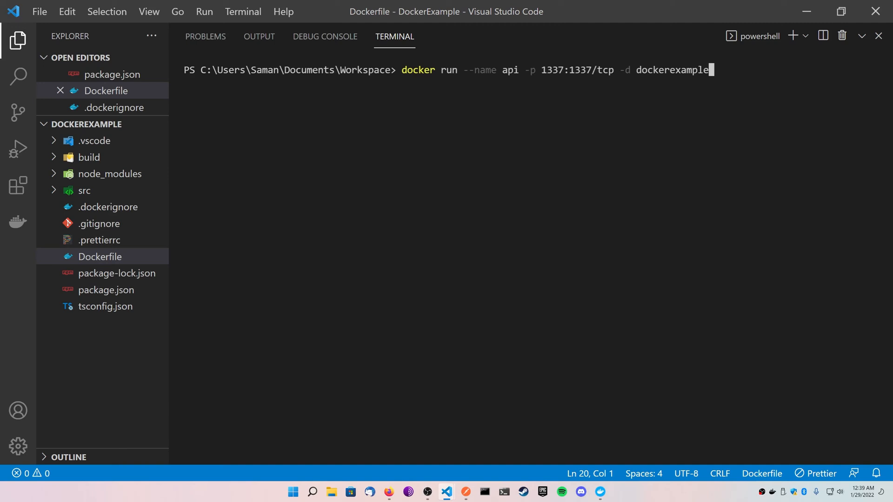
key("Return")
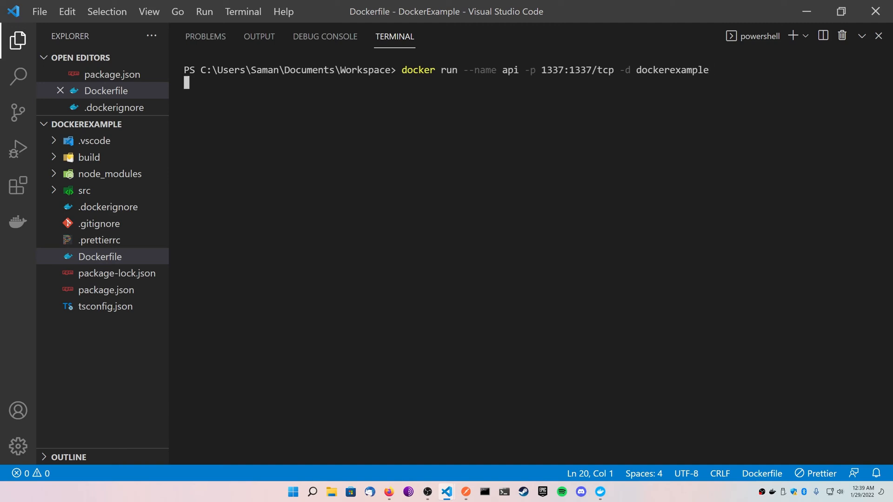
key("Return")
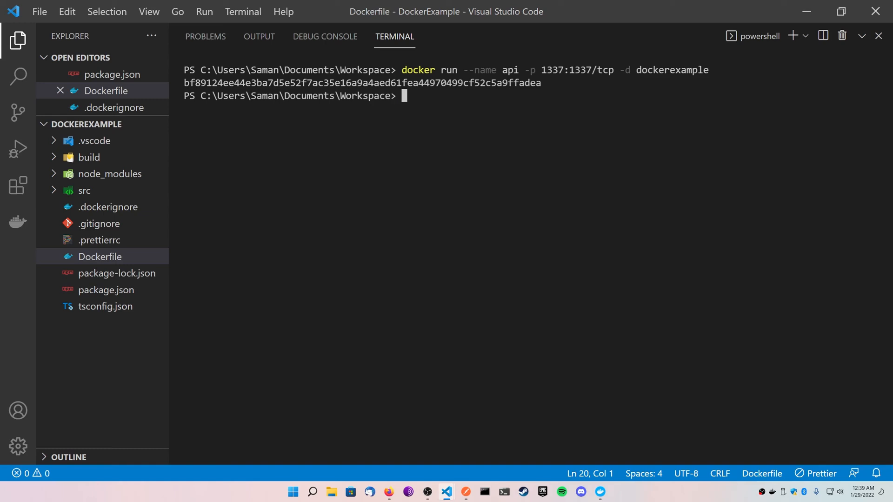
List containers with docker ps -a, then stream logs with docker logs -f api showing port 1337.
key("Return")
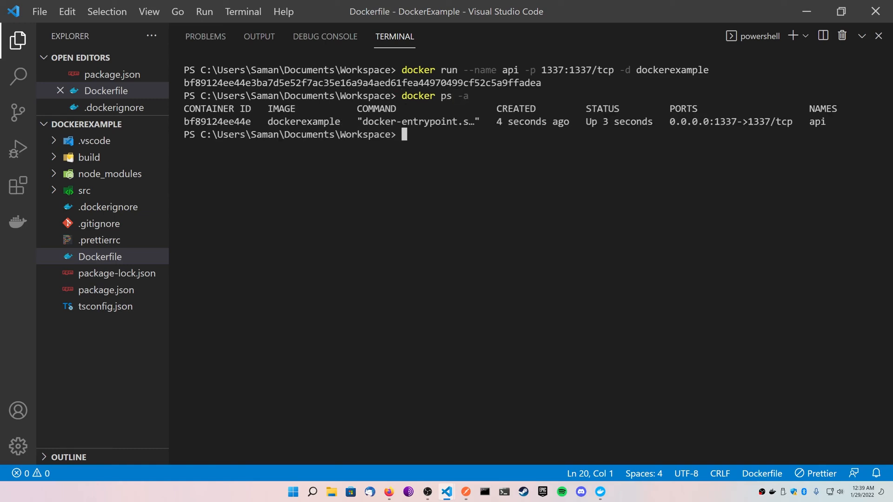
type("docker")
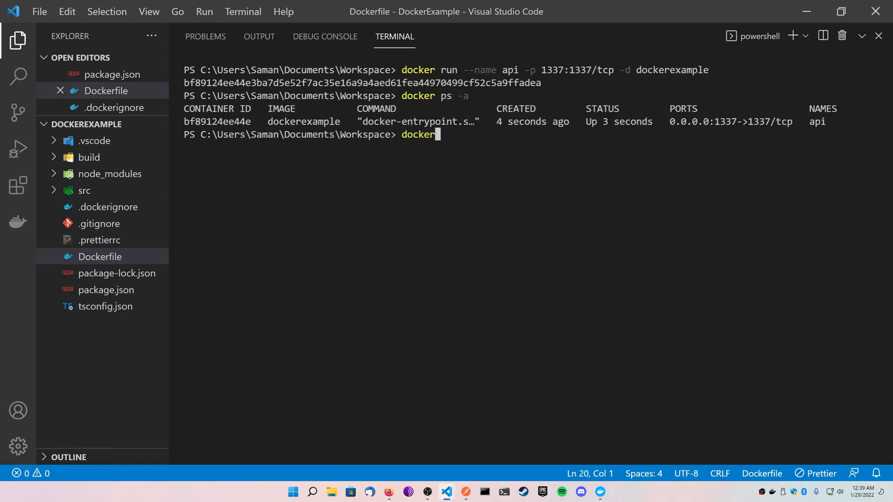
type("logs -f api")
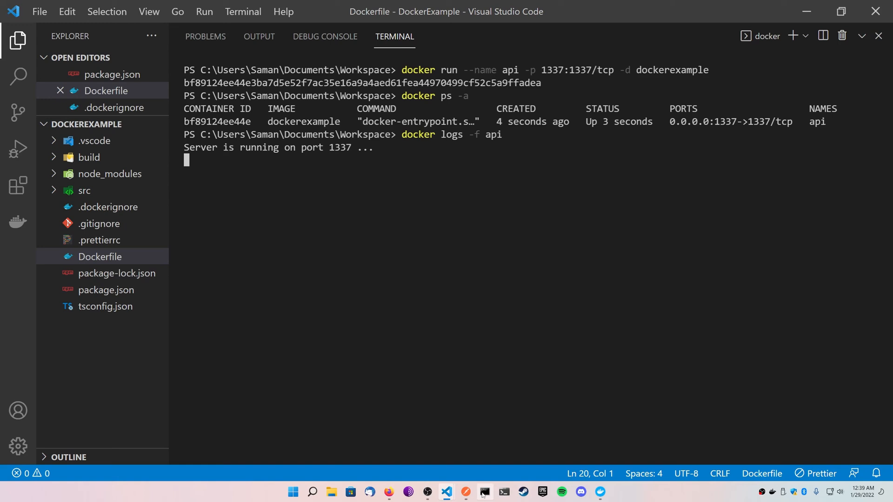
left_click(465, 491)
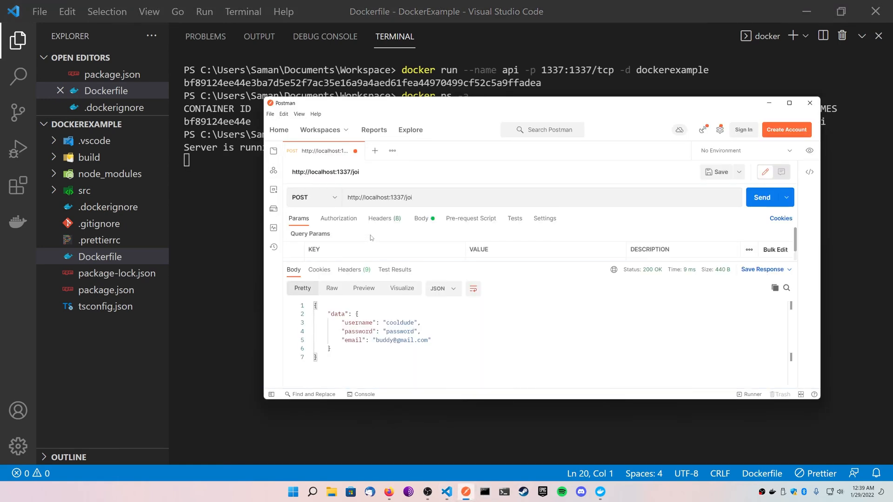
Send the POST to localhost:1337/joi with its JSON body and receive 200 OK.
left_click(421, 217)
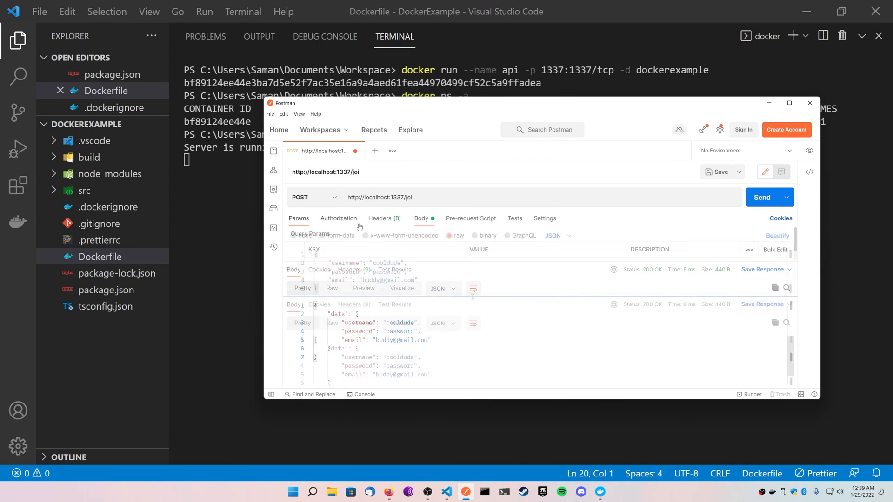
left_click(762, 197)
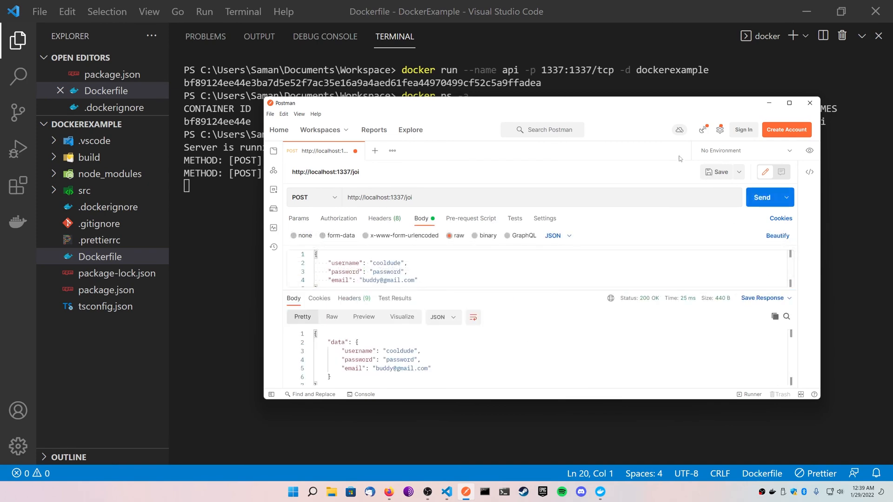
mouse_move(624, 270)
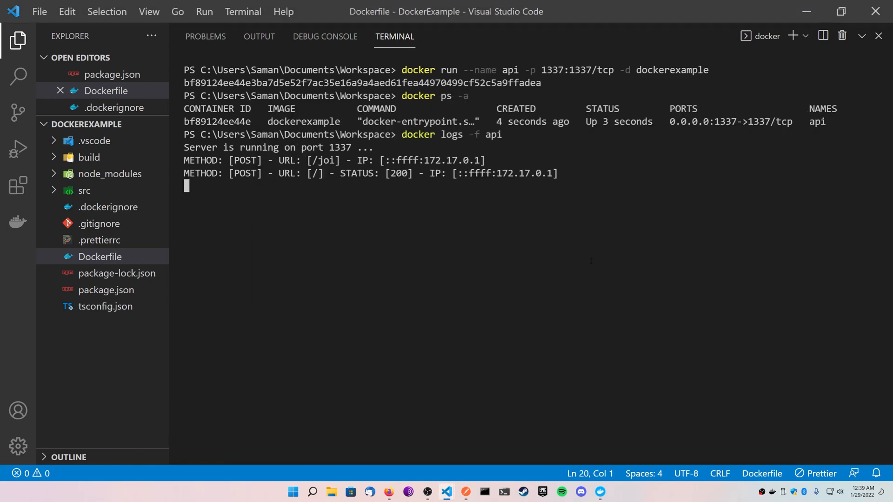
Stop the log stream, discard the partial docker ps -a command, and show the installed extensions.
key("ctrl+c")
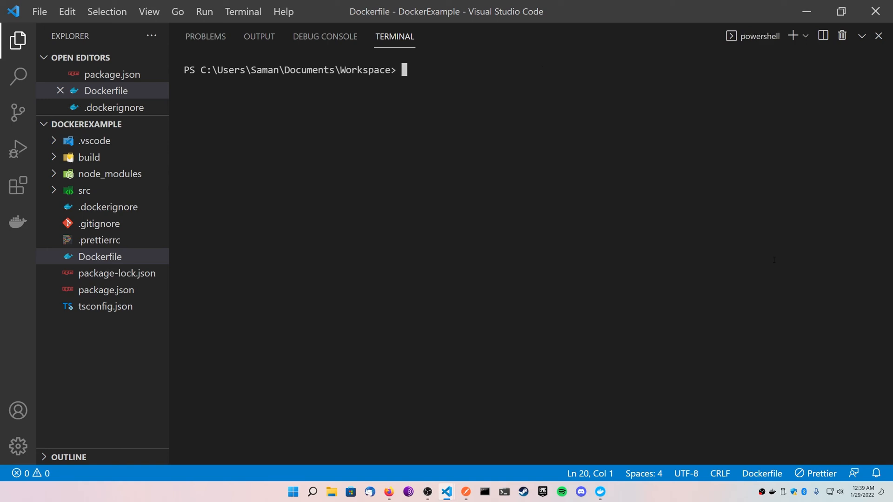
type("docker ps -a")
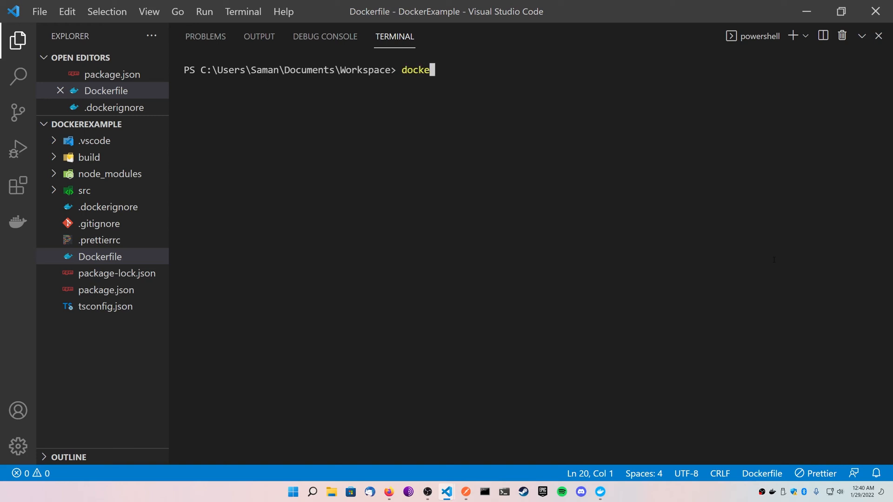
key("Return")
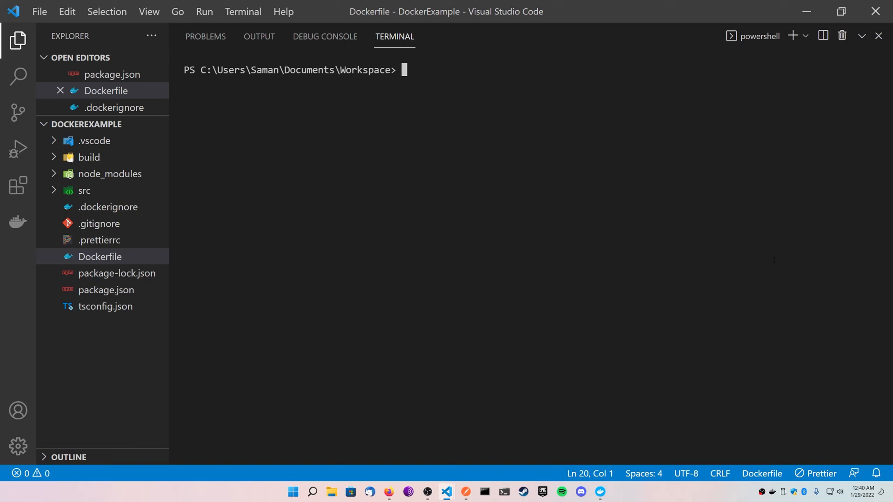
left_click(18, 184)
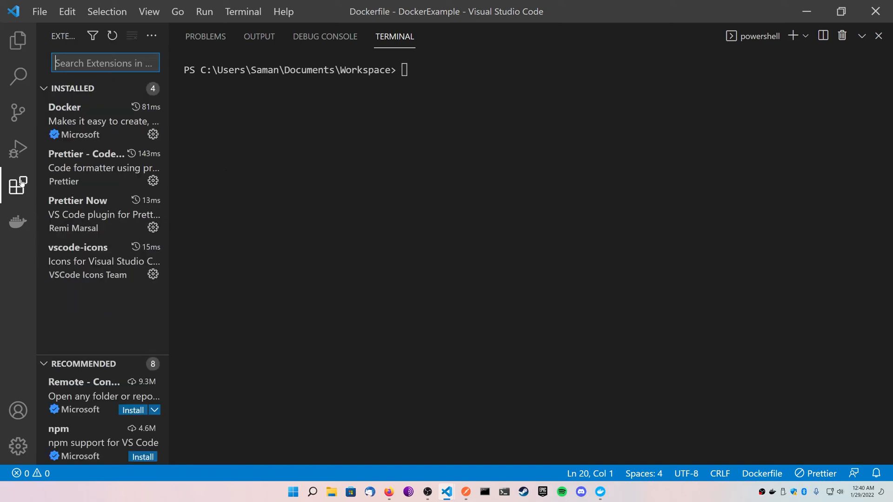
View the Docker extension details, close the terminal, and show the Docker sidebar with dockerexample:latest.
left_click(86, 120)
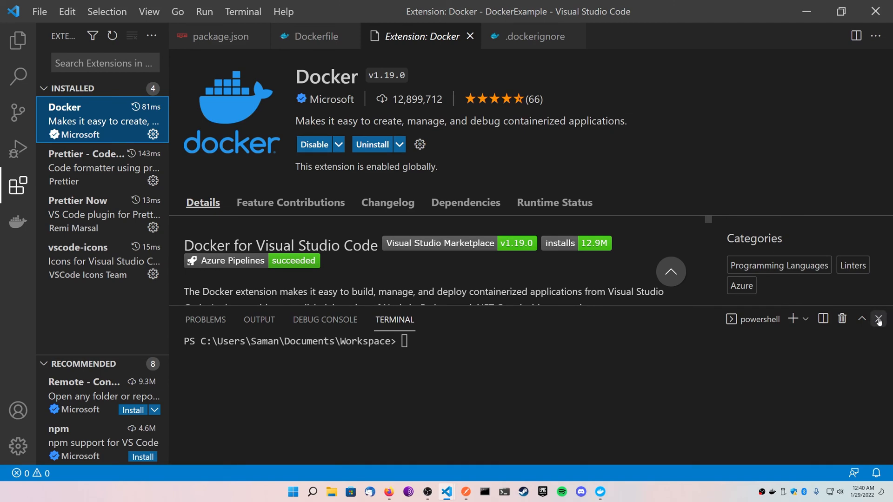
left_click(879, 319)
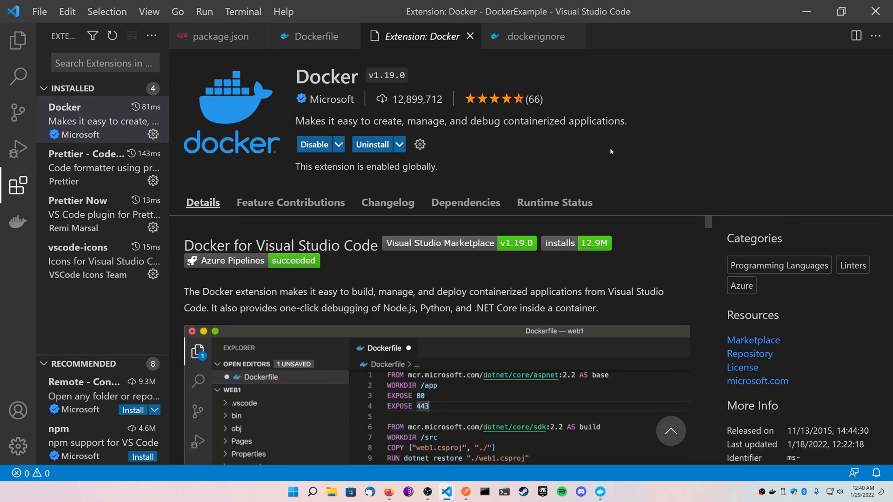
mouse_move(230, 389)
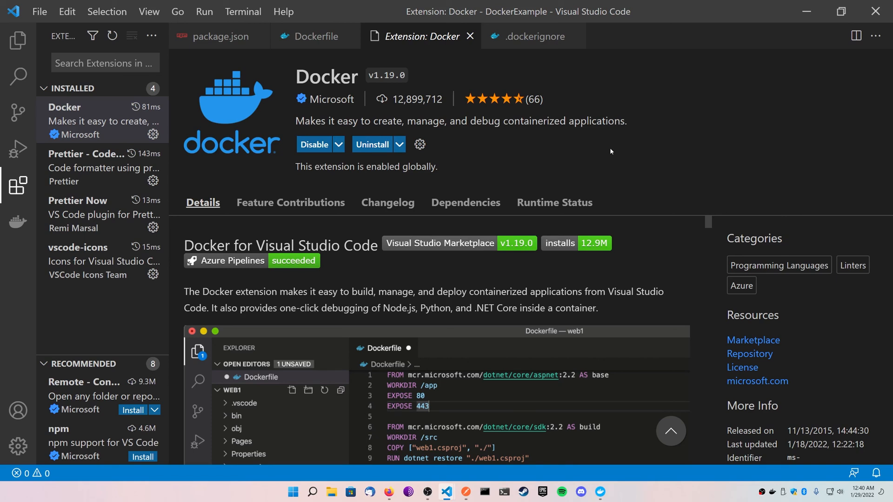
mouse_move(546, 159)
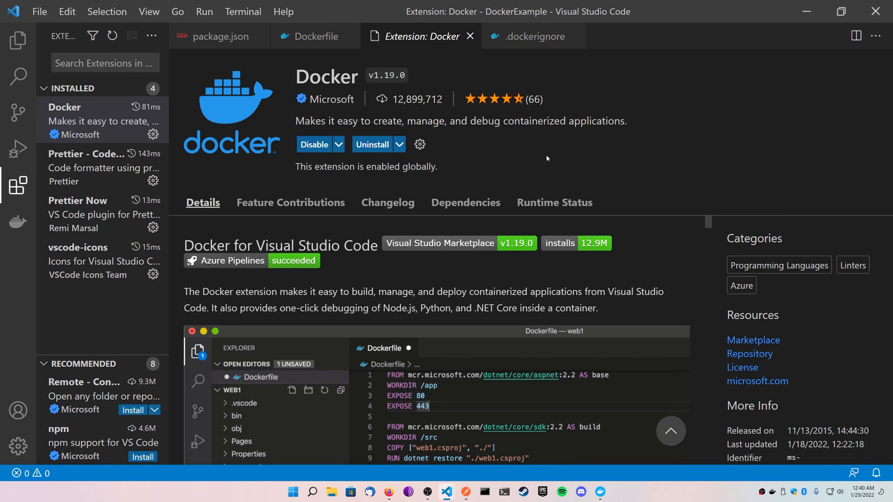
mouse_move(526, 158)
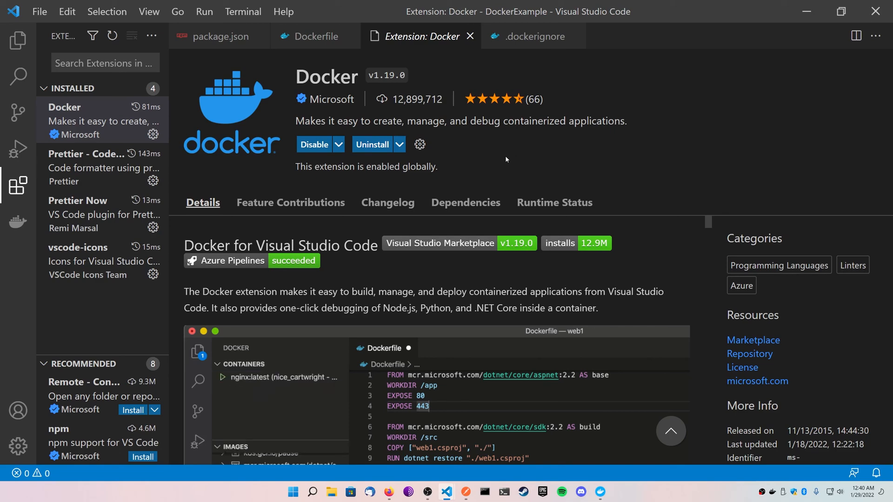
left_click(18, 221)
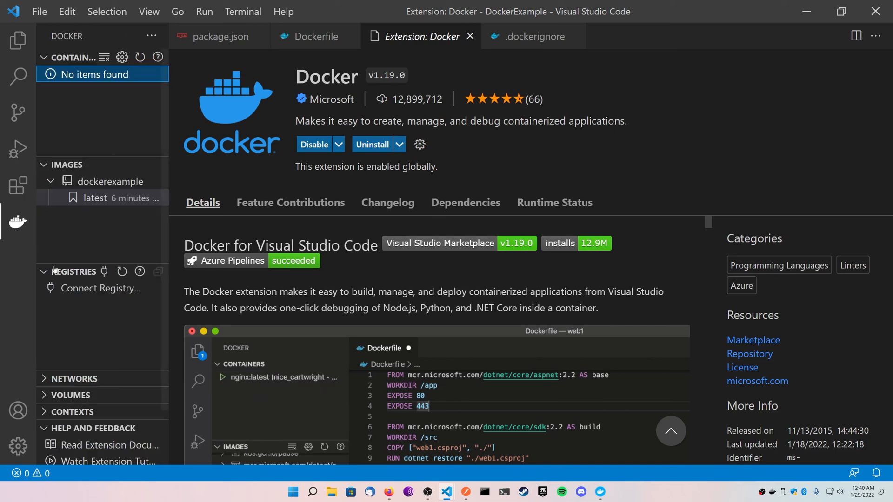
Close the Extension: Docker and .dockerignore tabs, run dockerexample:latest from the Images view, and switch to Postman.
left_click(306, 36)
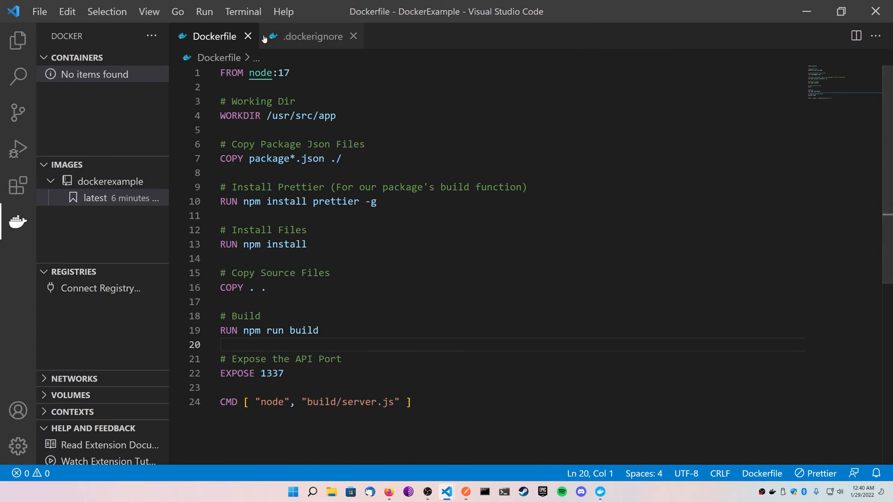
left_click(354, 36)
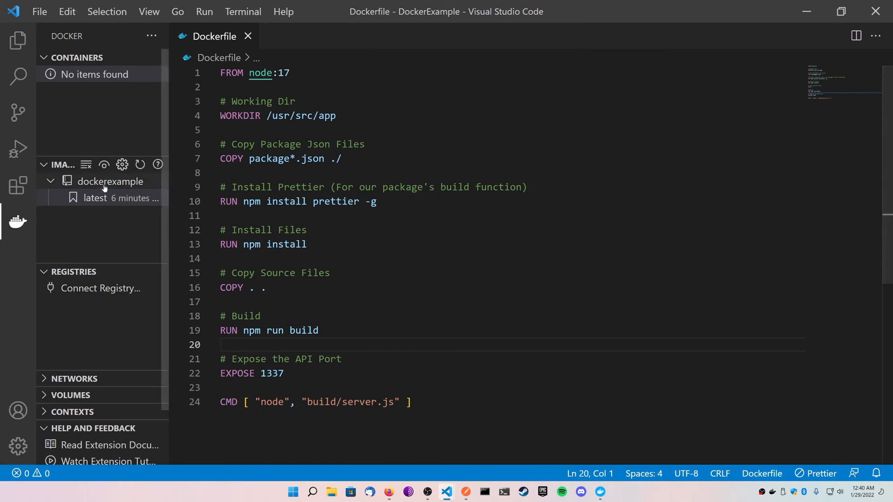
left_click(102, 197)
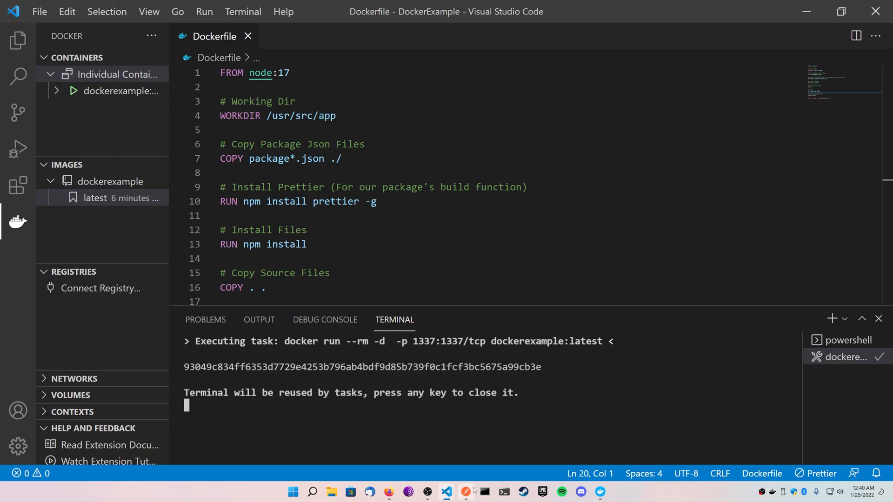
left_click(467, 492)
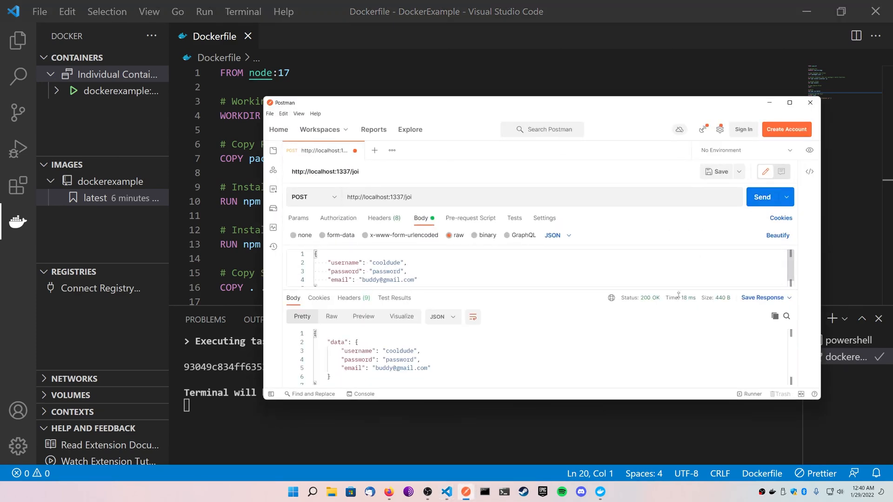